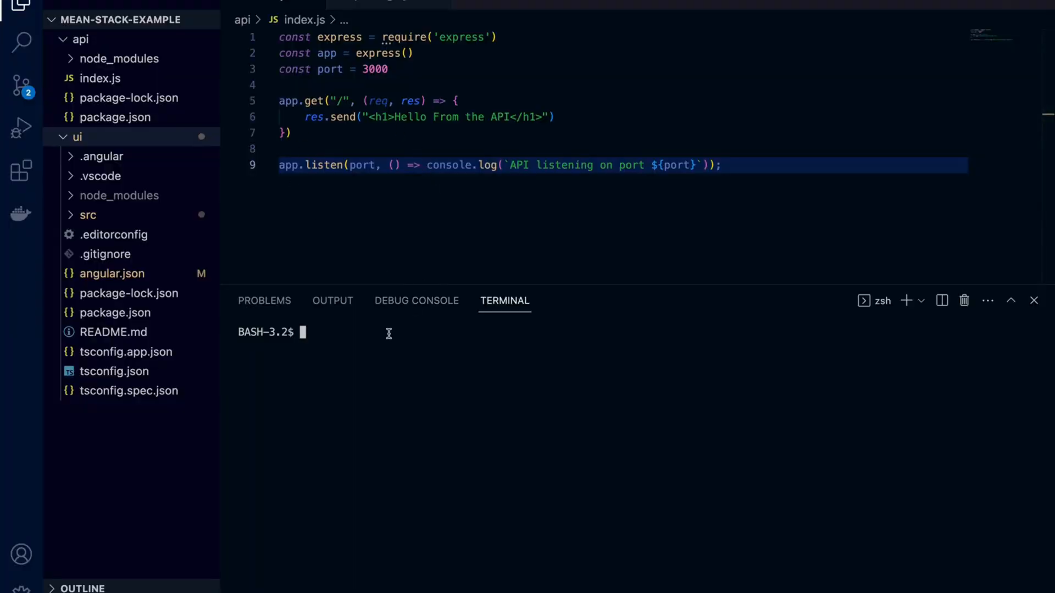
Step: Start the Angular UI with npm start from the ui folder, serving on localhost:4200
{"action": "type", "text": "cd u"}
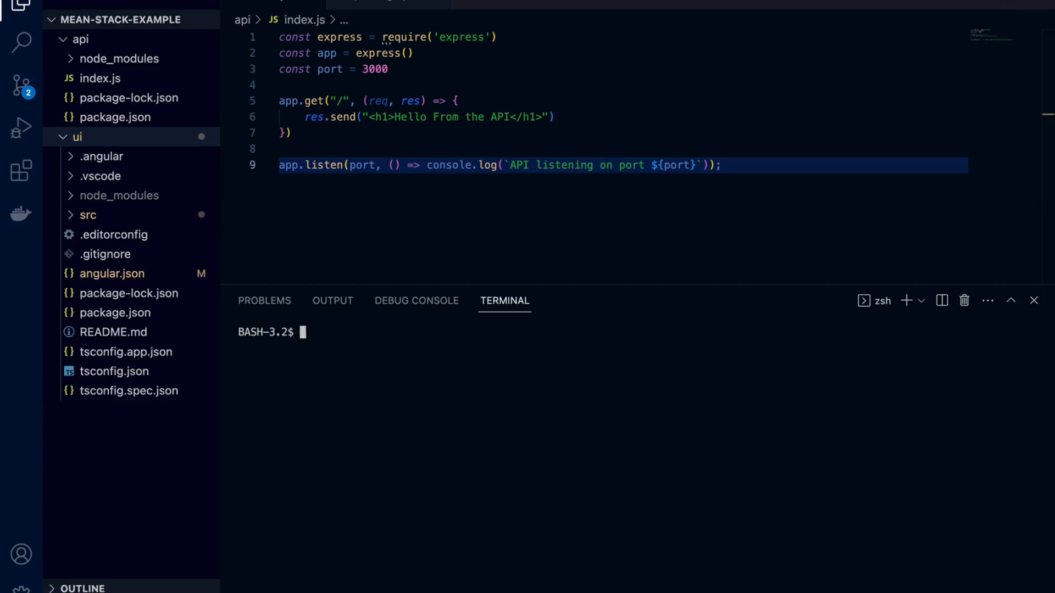
{"action": "type", "text": "npm start"}
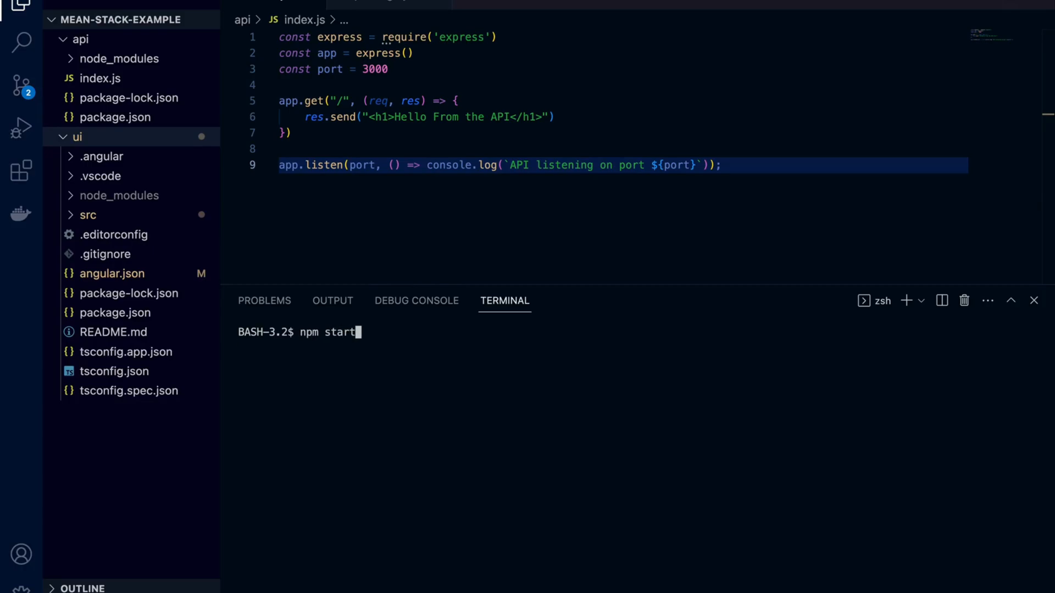
{"action": "key", "text": "Return"}
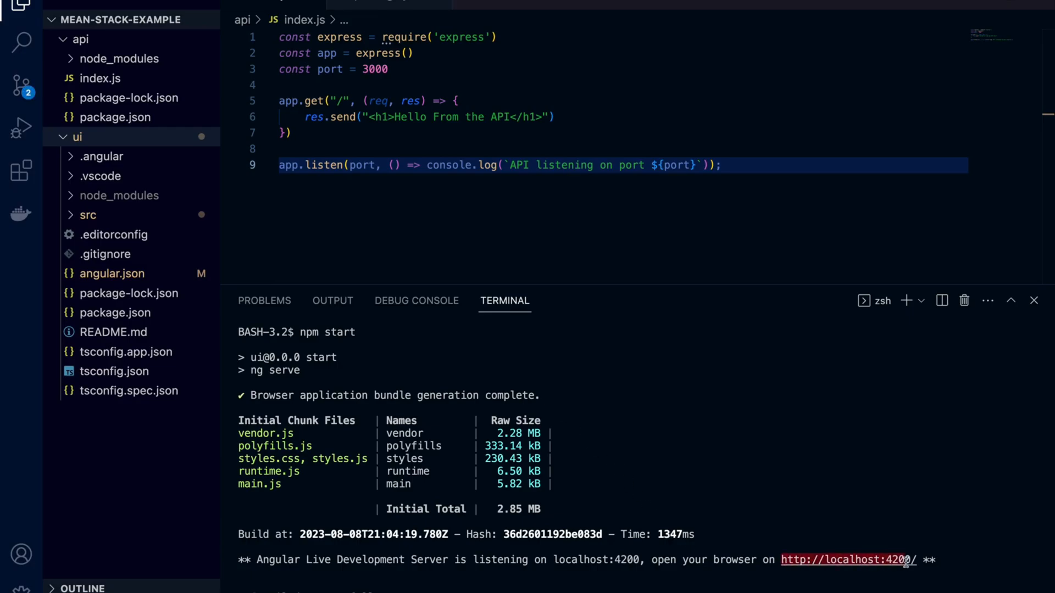
{"action": "left_click", "coordinate": [846, 560]}
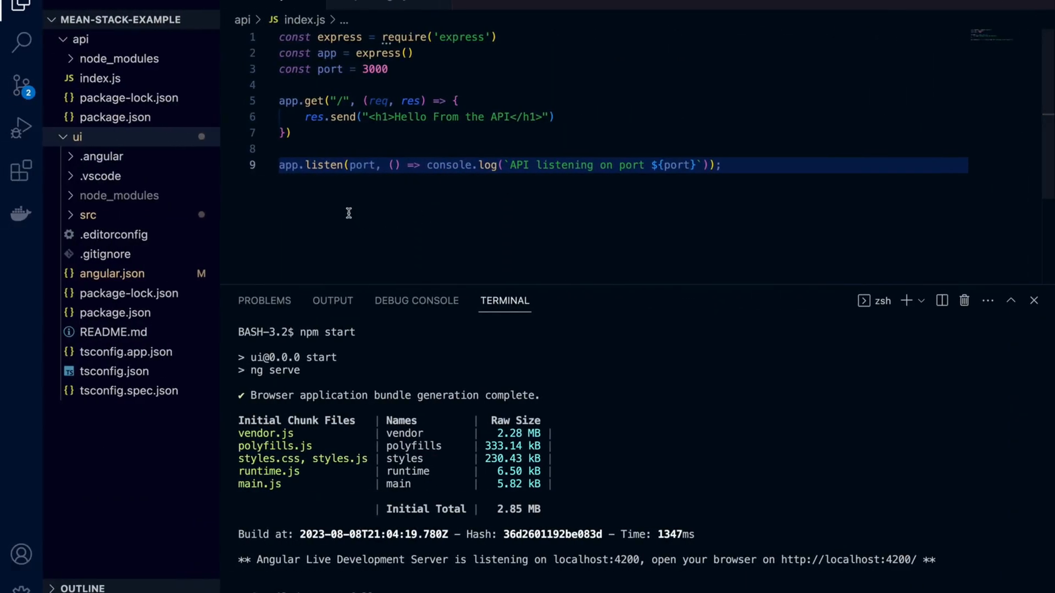
Step: Open ui/src/app/app.component.html and edit the h1 to 'Angular App Running on Port 4200'
{"action": "left_click", "coordinate": [113, 234]}
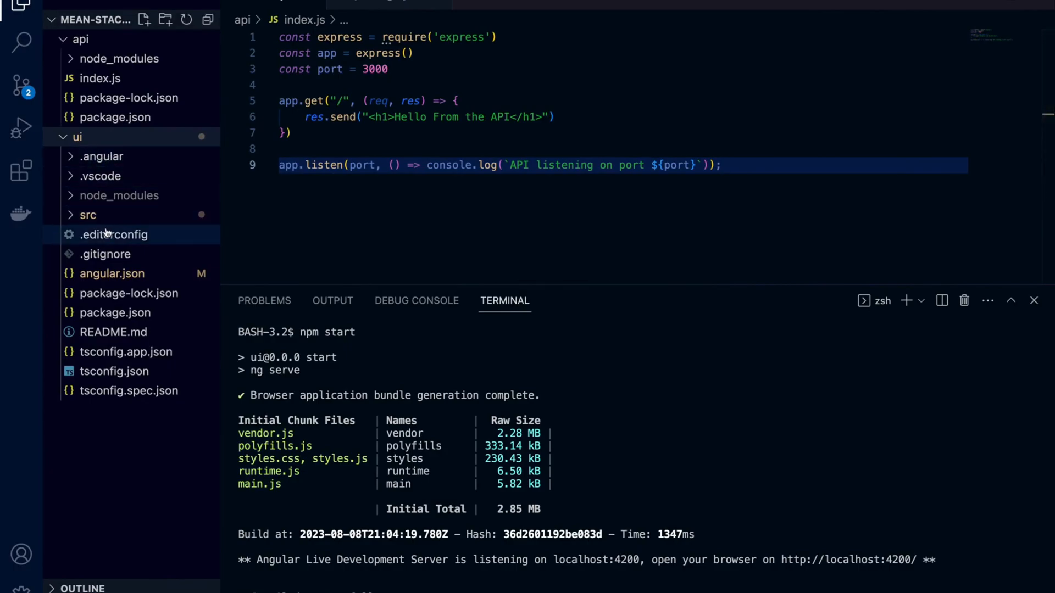
{"action": "left_click", "coordinate": [87, 215]}
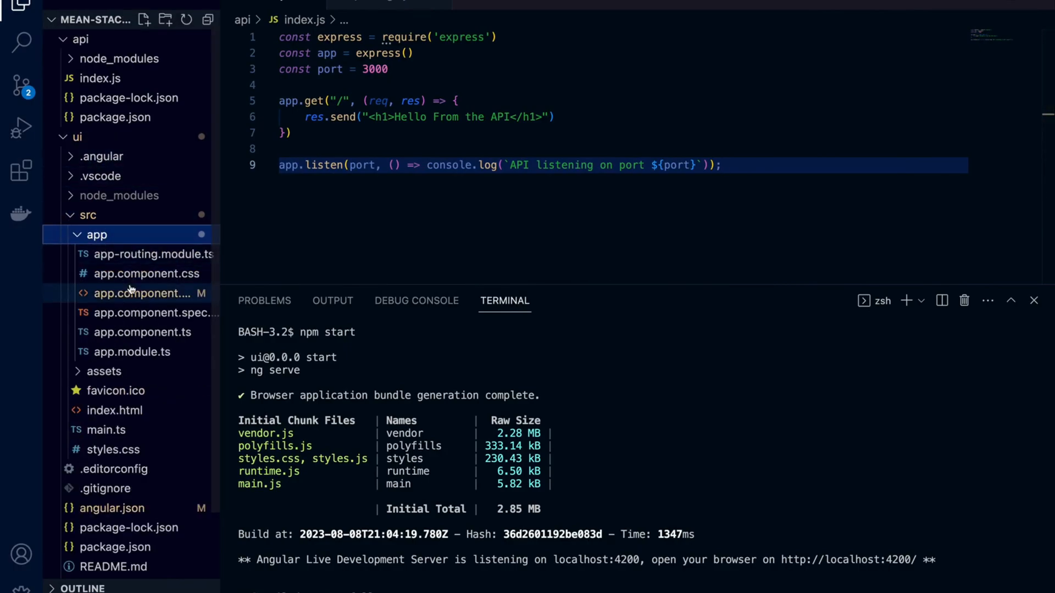
{"action": "left_click", "coordinate": [140, 292]}
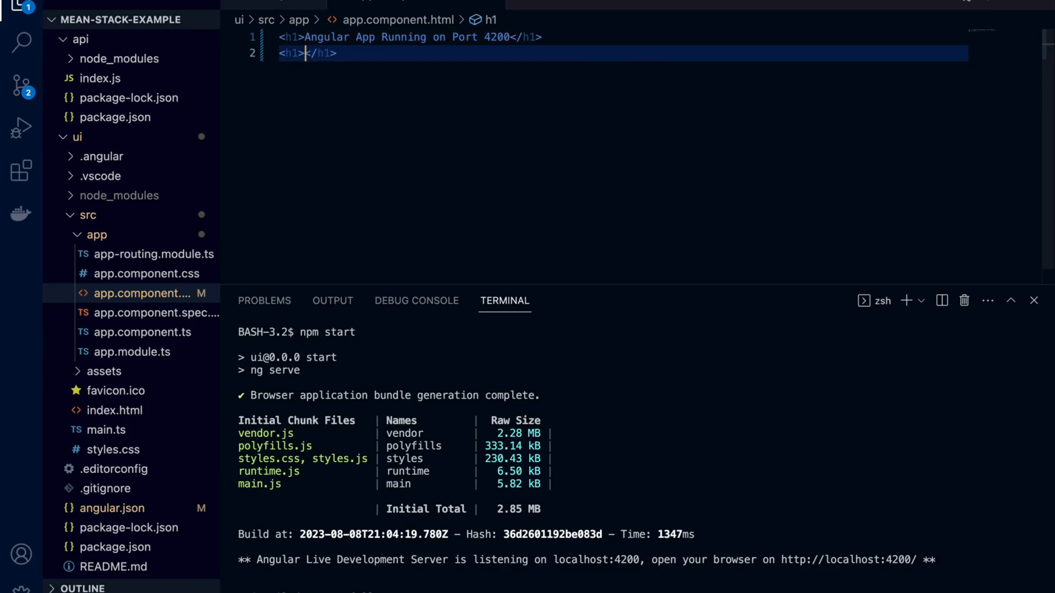
{"action": "type", "text": "I"}
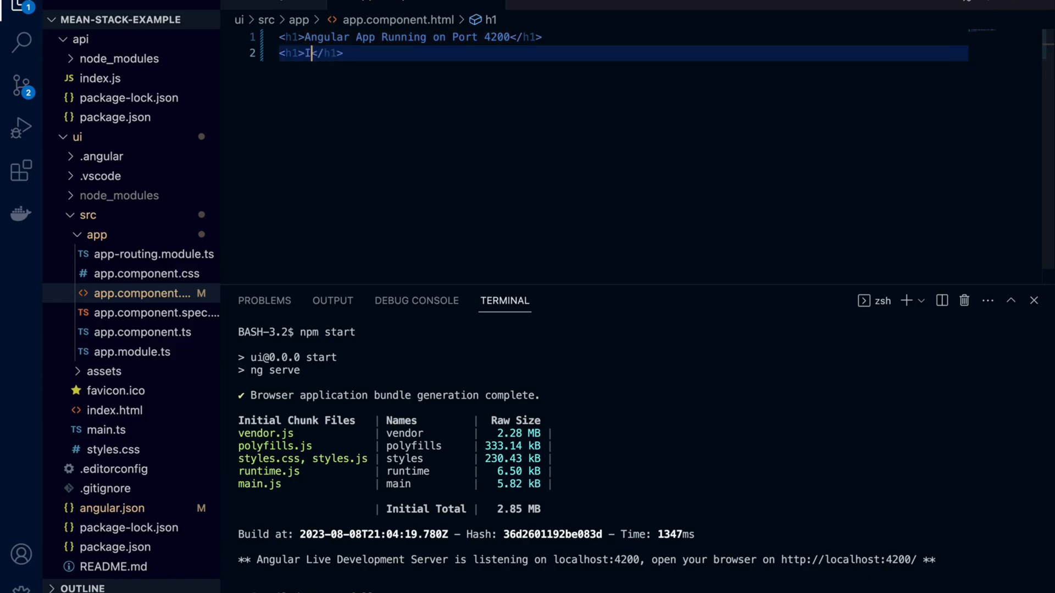
{"action": "key", "text": "Backspace"}
{"action": "type", "text": "npm s"}
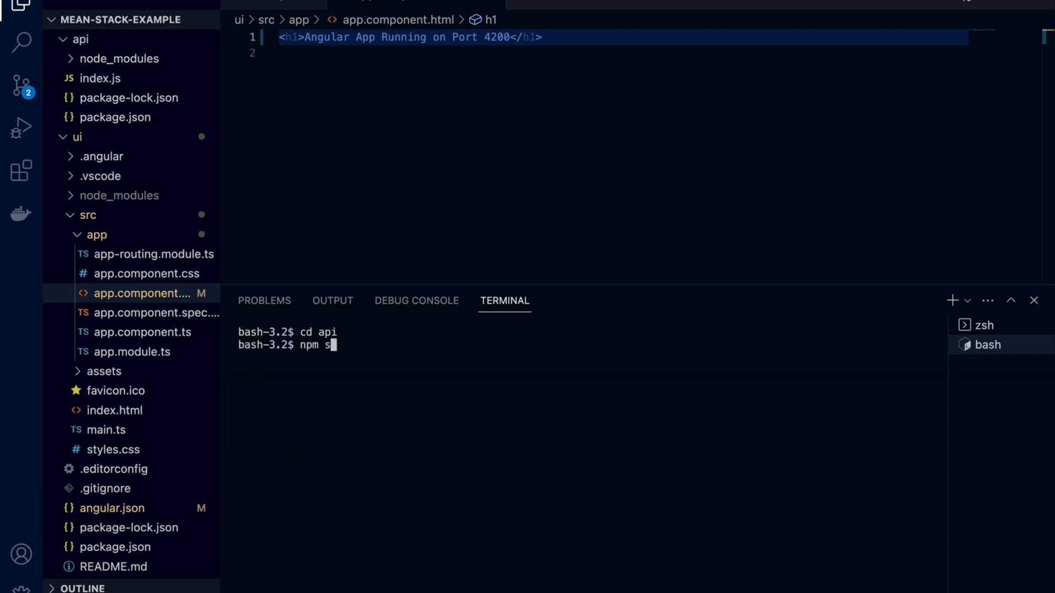
Step: Start the Express API on port 3000 and append !!! to its greeting message
{"action": "key", "text": "Return"}
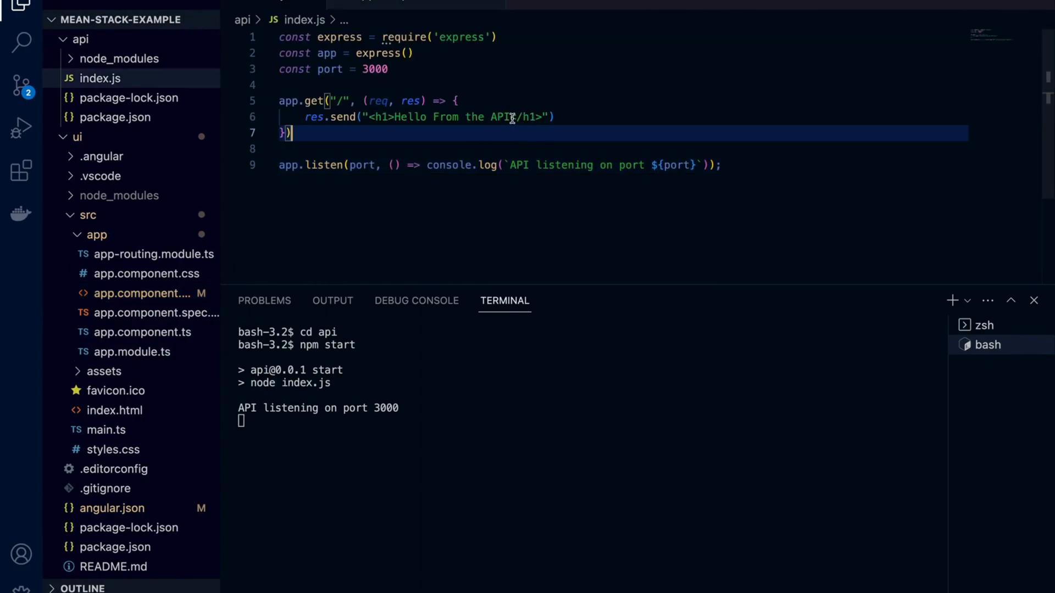
{"action": "type", "text": "!!!"}
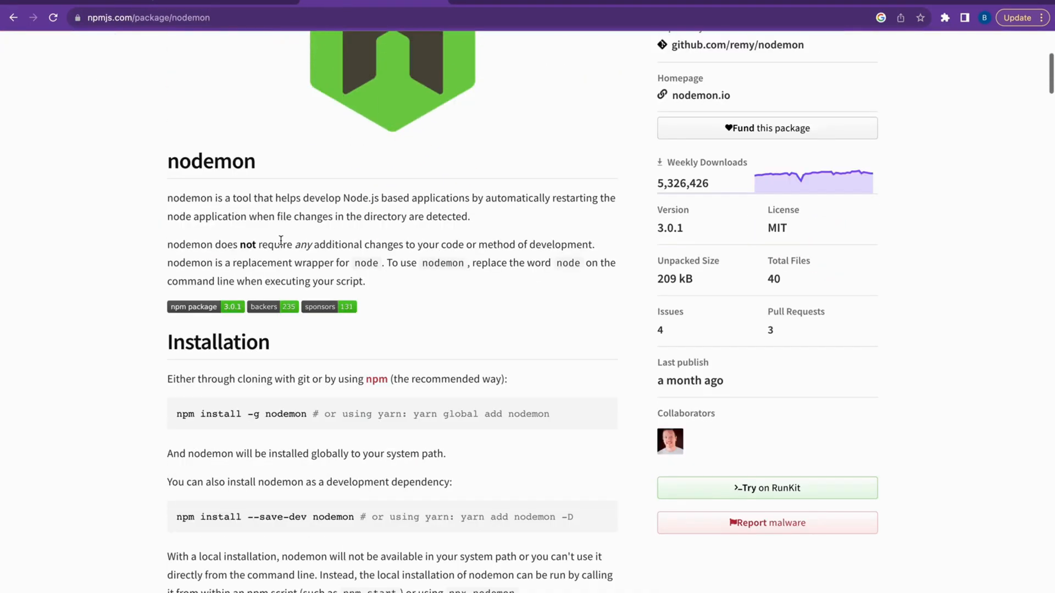
{"action": "mouse_move", "coordinate": [356, 518]}
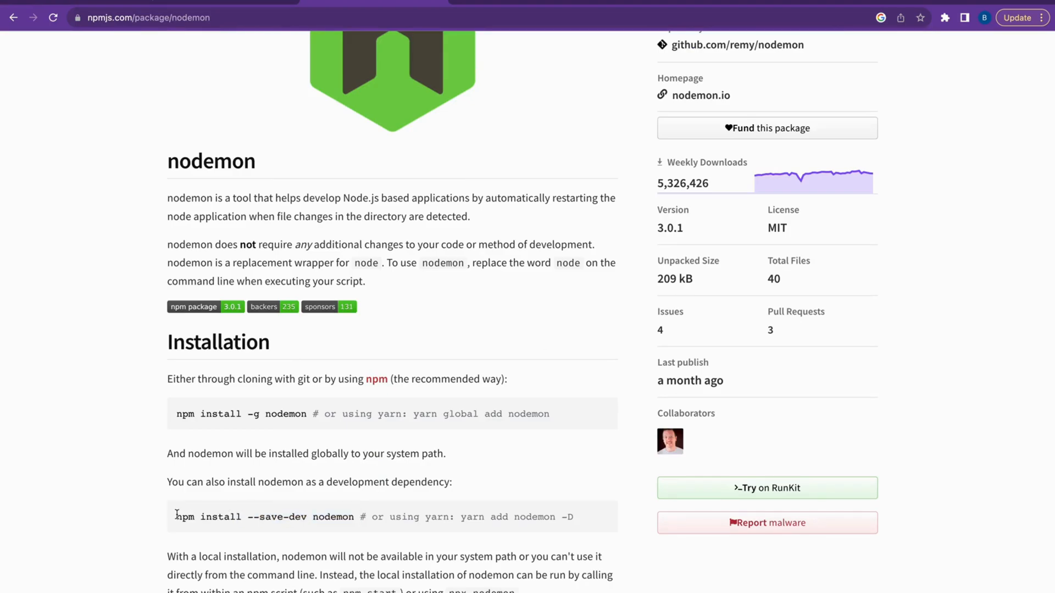
Step: Select the 'npm install --save-dev nodemon' command on nodemon's npm page
{"action": "double_click", "coordinate": [263, 517]}
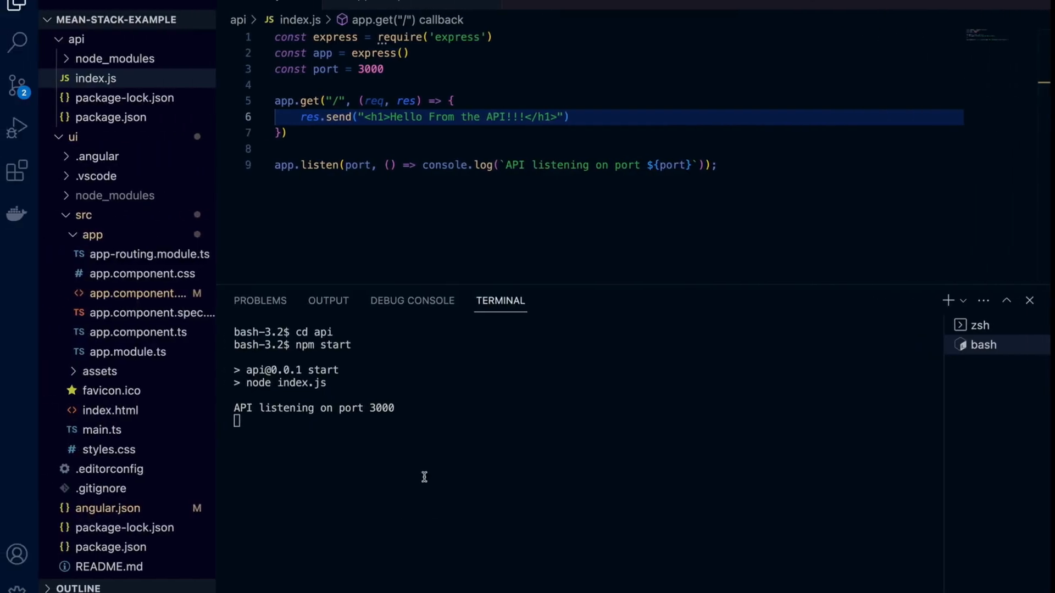
Step: Stop the API server and install nodemon as a dev dependency
{"action": "key", "text": "ctrl+c"}
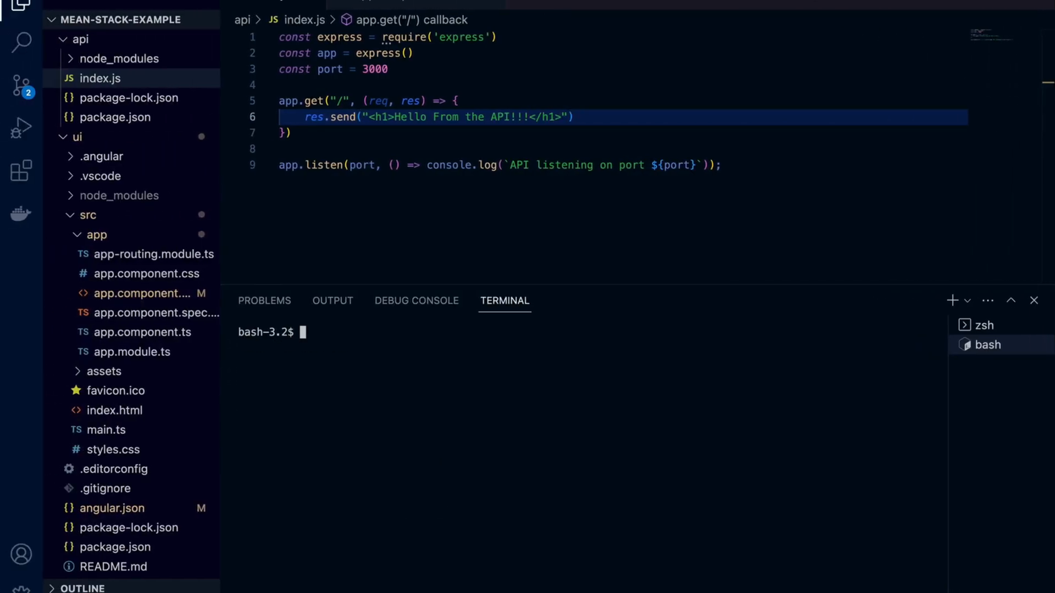
{"action": "type", "text": "npm"}
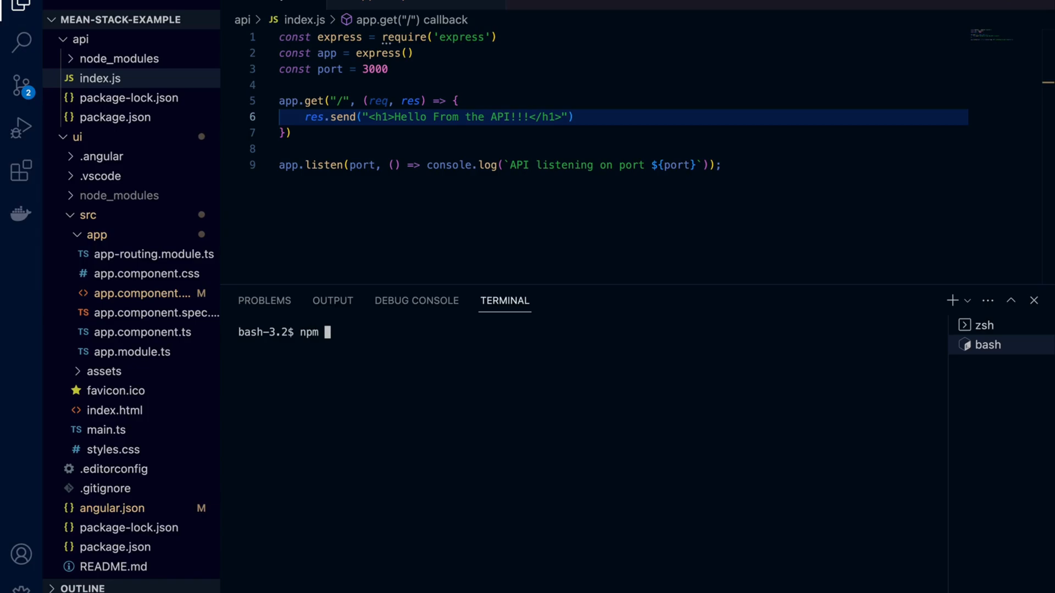
{"action": "type", "text": "install --save-dev nodemon"}
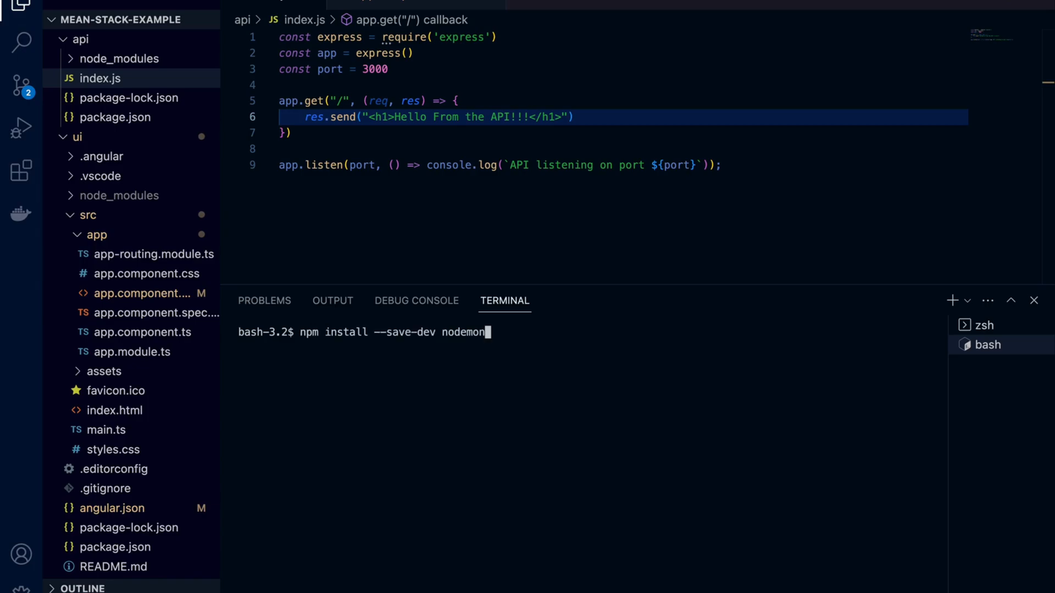
{"action": "key", "text": "Return"}
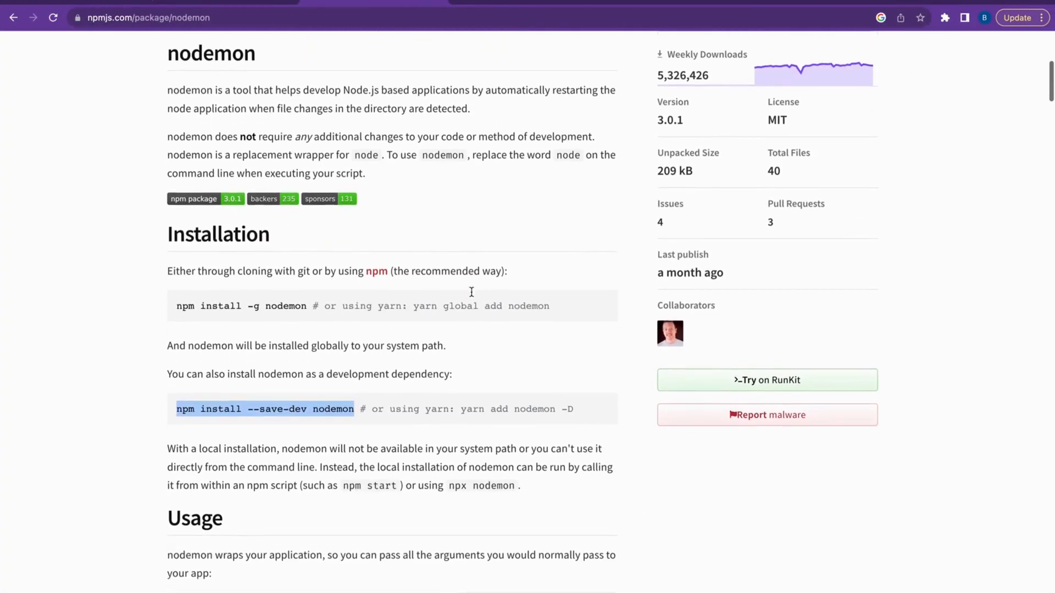
{"action": "scroll", "scroll_direction": "down", "scroll_amount": 3}
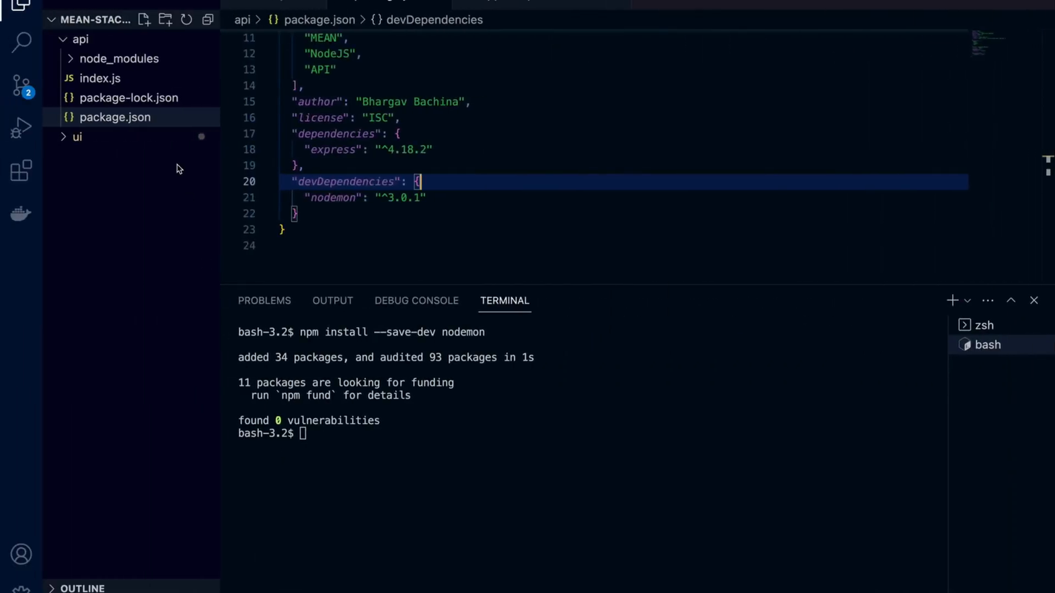
Step: Change the package.json start script to 'nodemon ./index.js localhost 3000'
{"action": "left_click", "coordinate": [99, 78]}
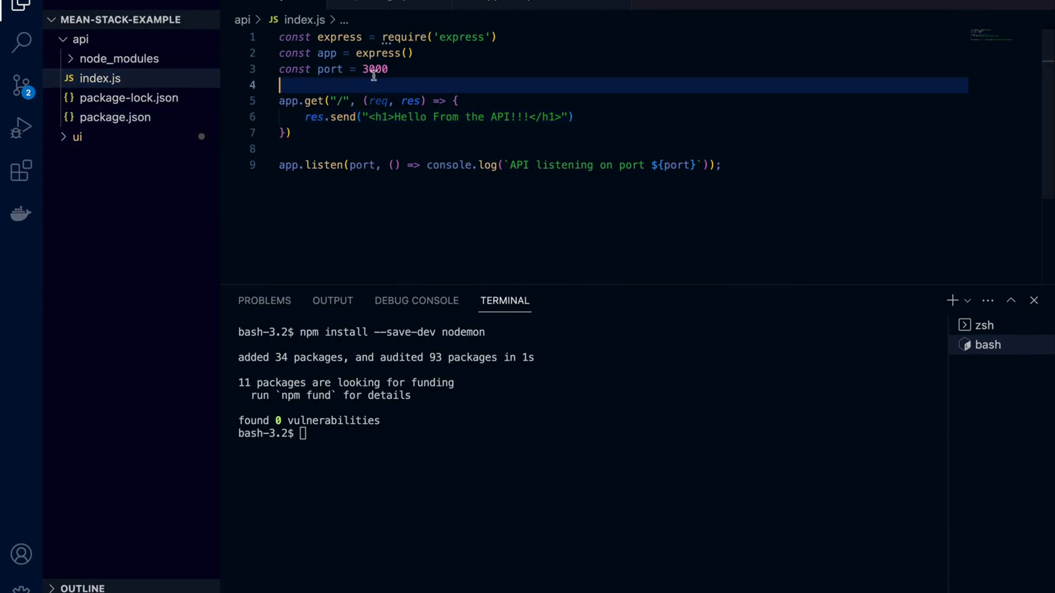
{"action": "left_click", "coordinate": [114, 117]}
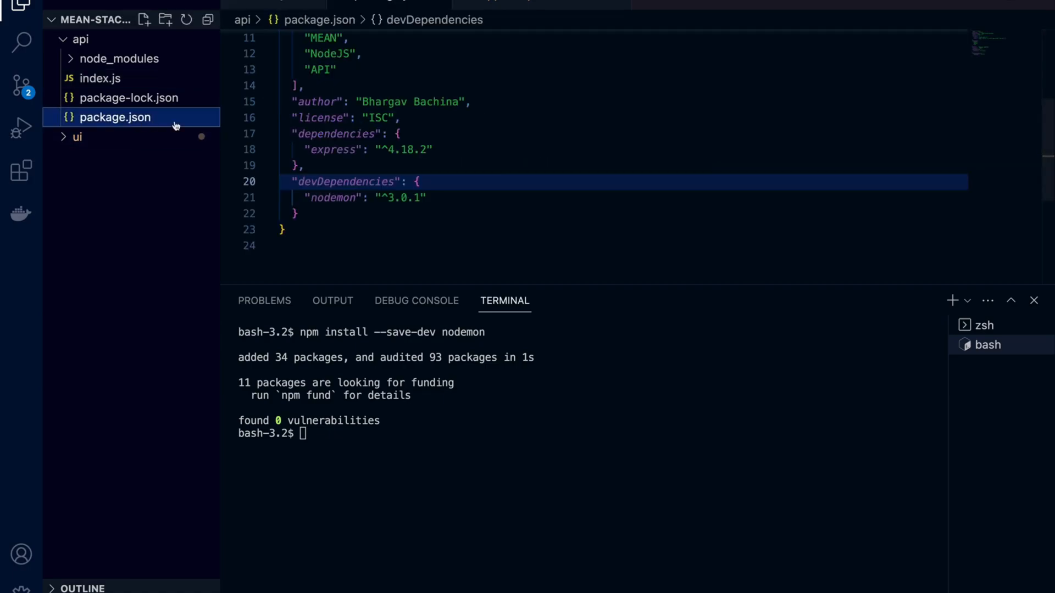
{"action": "scroll", "scroll_direction": "up", "scroll_amount": 3}
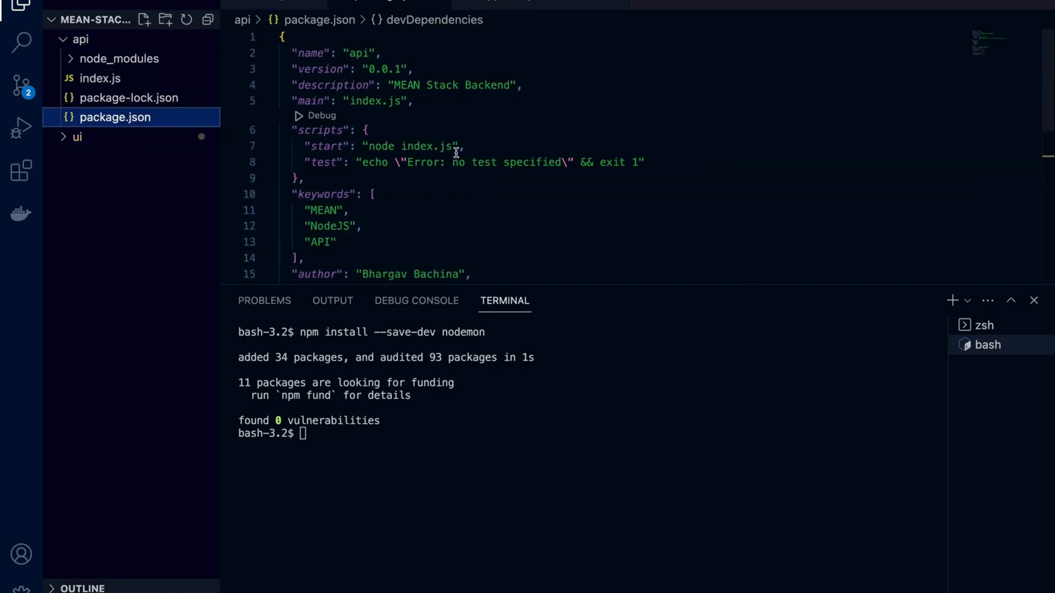
{"action": "double_click", "coordinate": [411, 147]}
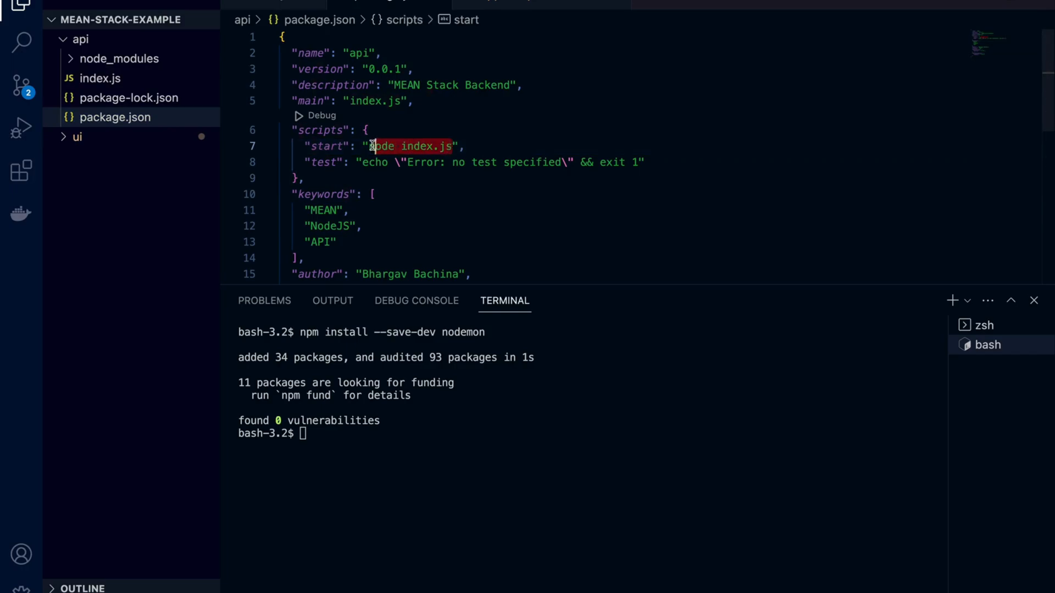
{"action": "type", "text": "nodemon ./server.js localhost 8080"}
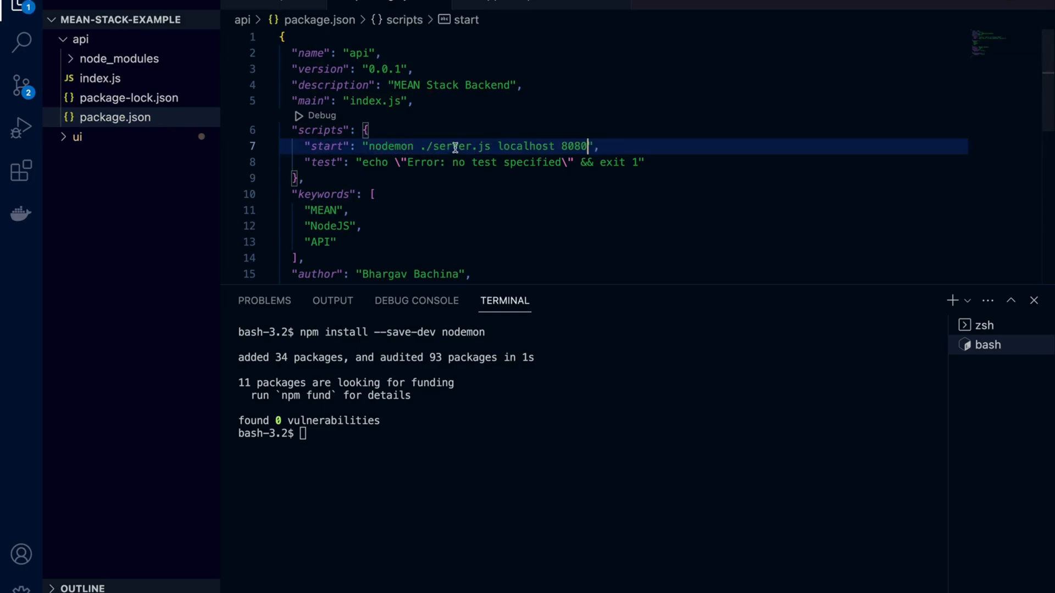
{"action": "type", "text": "ine"}
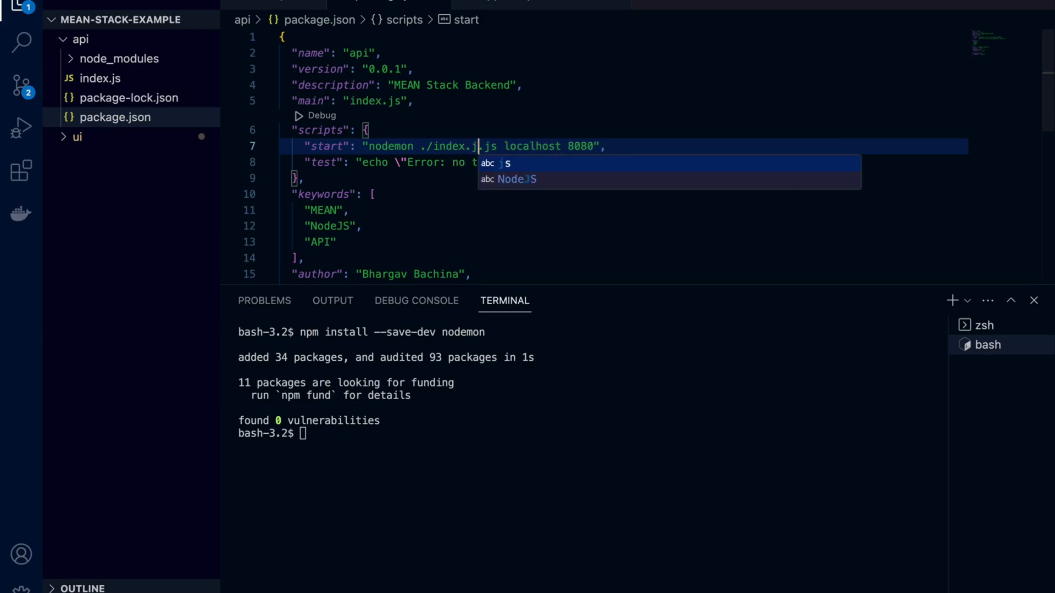
{"action": "key", "text": "Escape"}
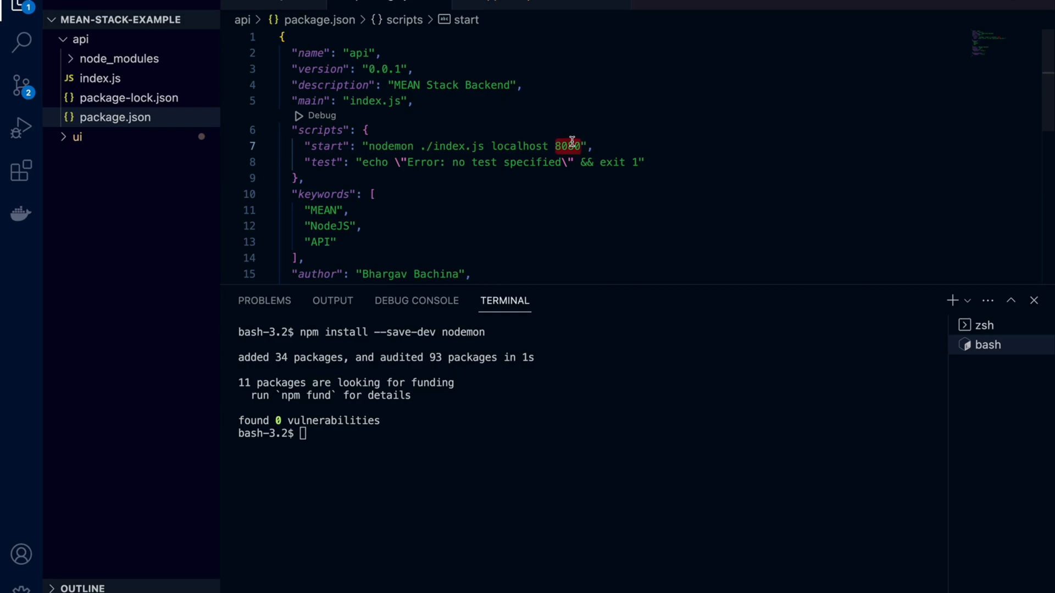
{"action": "type", "text": "3000"}
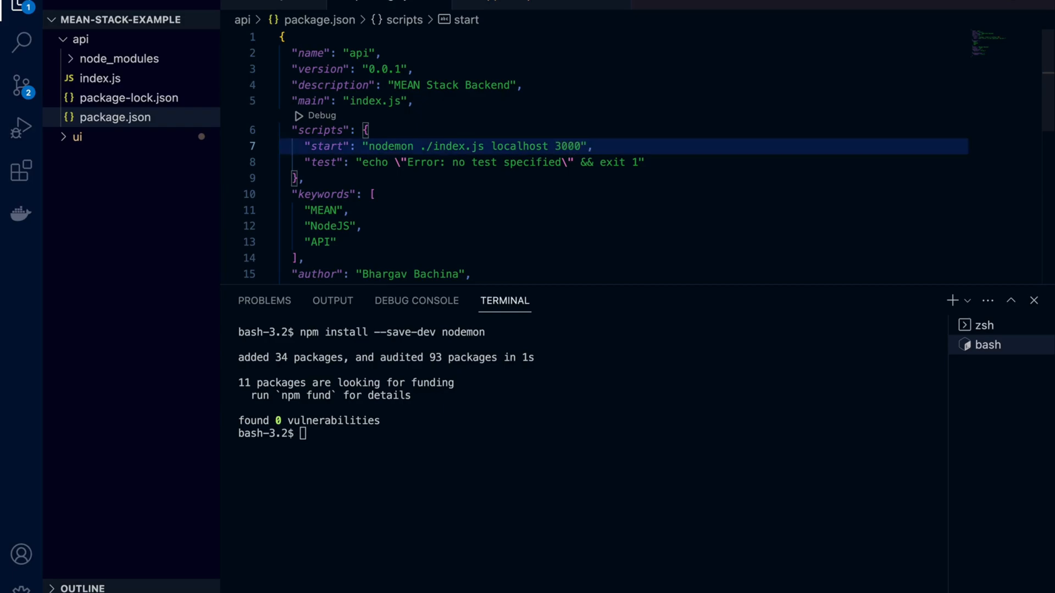
{"action": "mouse_move", "coordinate": [555, 428]}
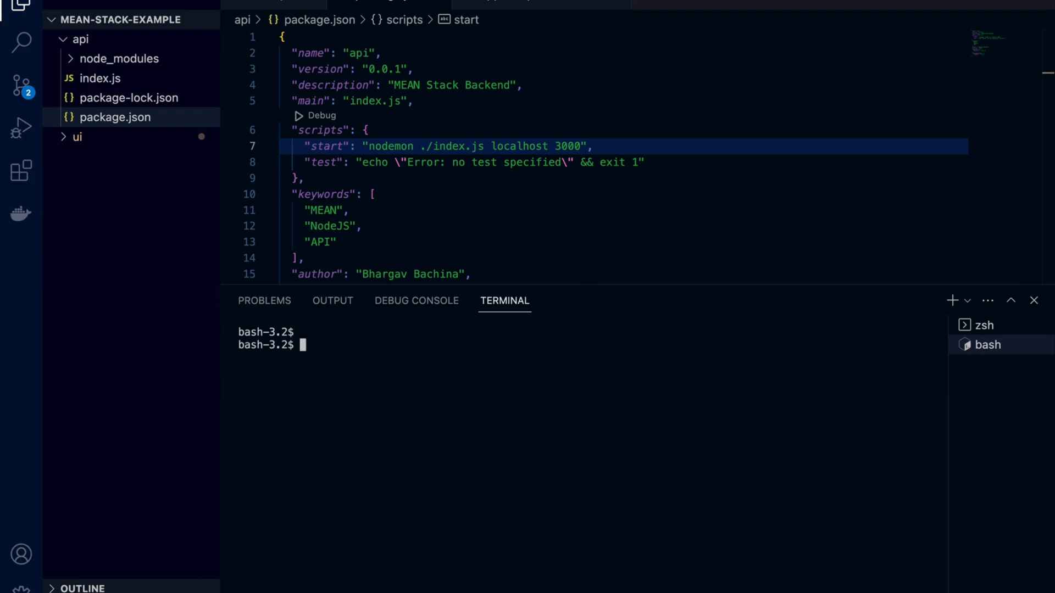
Step: Launch the API under nodemon with npm start and open localhost:3000
{"action": "type", "text": "npm start"}
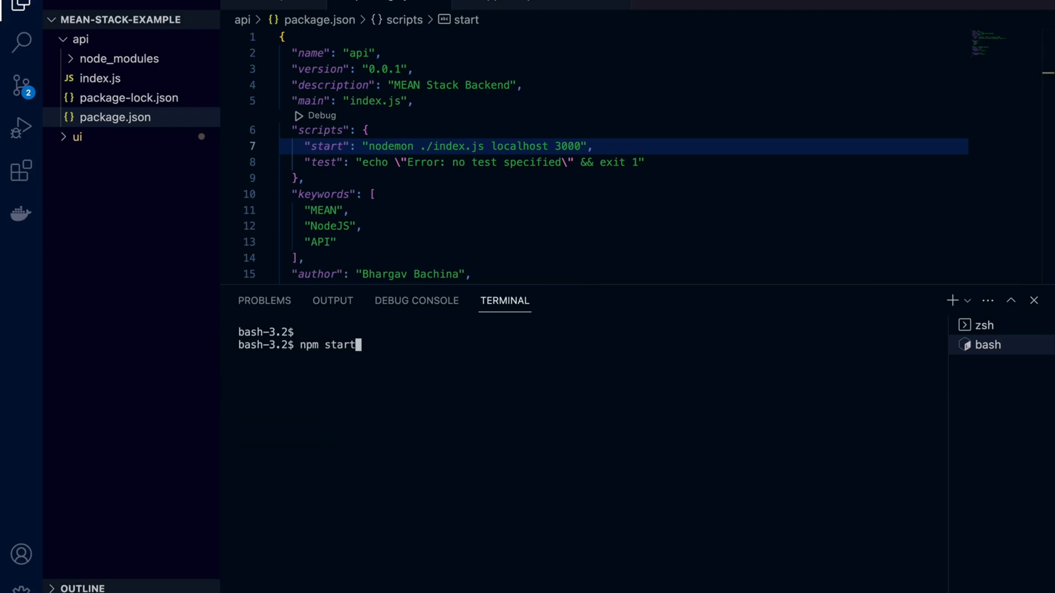
{"action": "key", "text": "Return"}
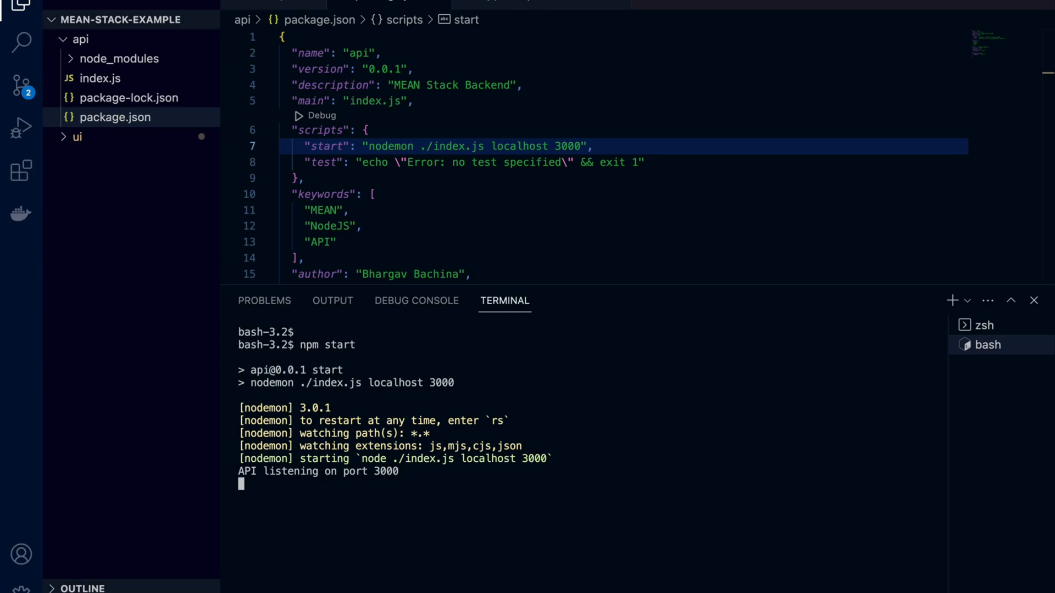
{"action": "mouse_move", "coordinate": [567, 460]}
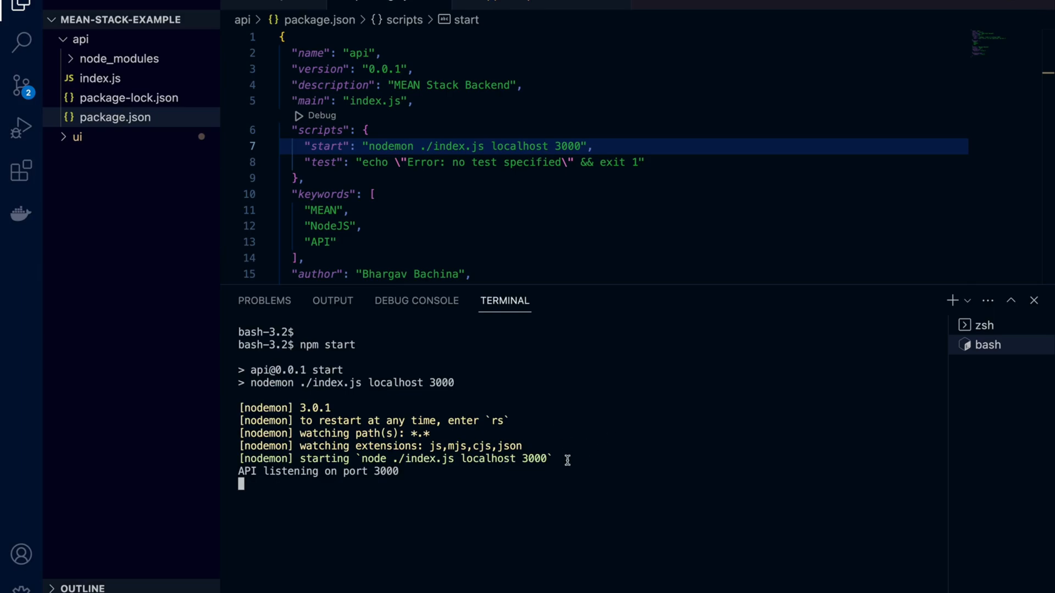
{"action": "mouse_move", "coordinate": [460, 379]}
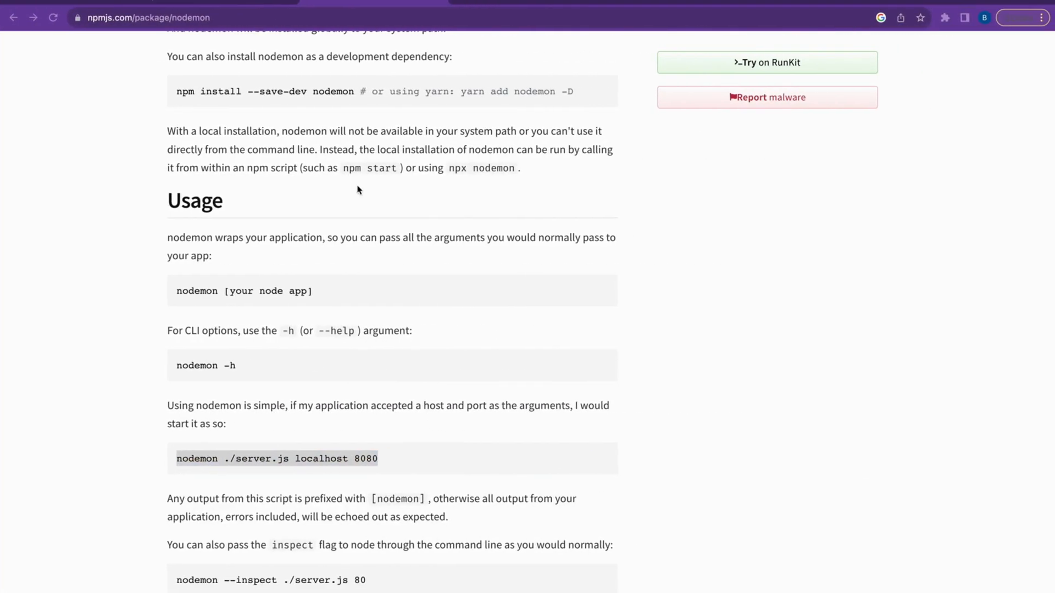
{"action": "type", "text": "localhost:3000\","}
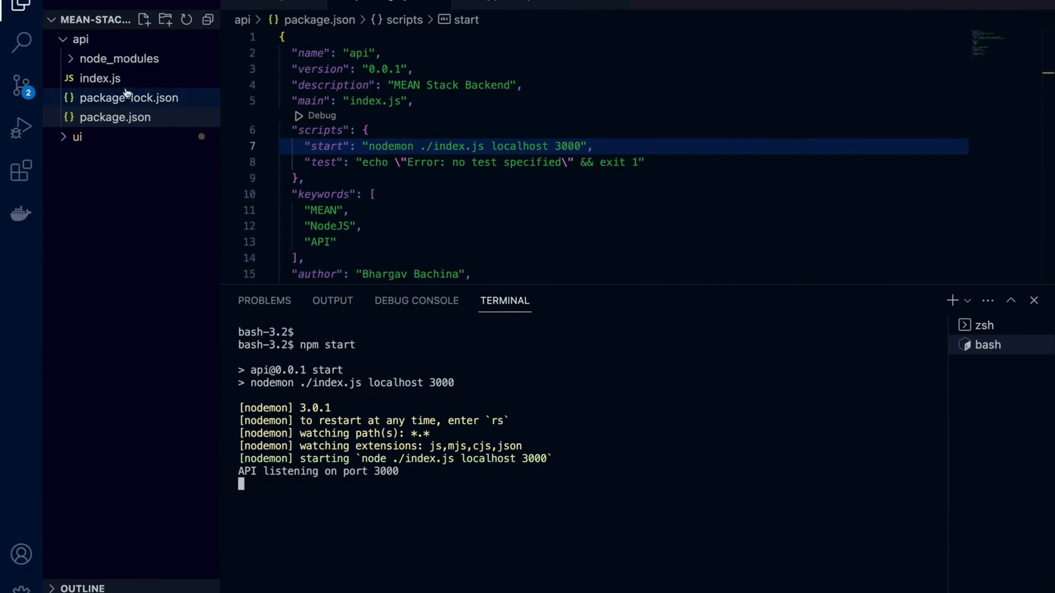
Step: Replace the index.js greeting with 'It has been updated !!!!' and save
{"action": "left_click", "coordinate": [99, 78]}
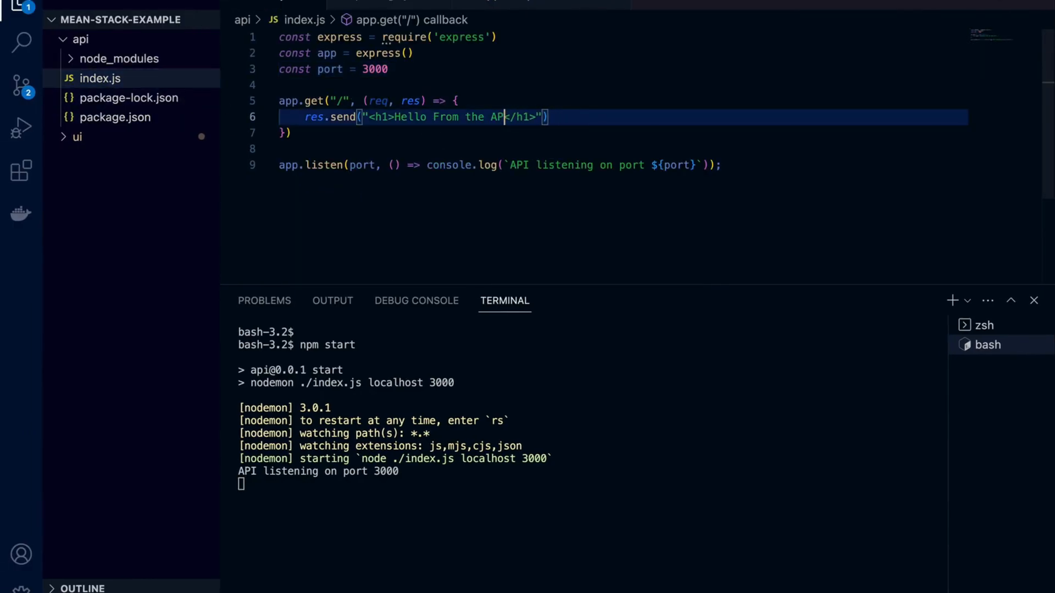
{"action": "key", "text": "Backspace"}
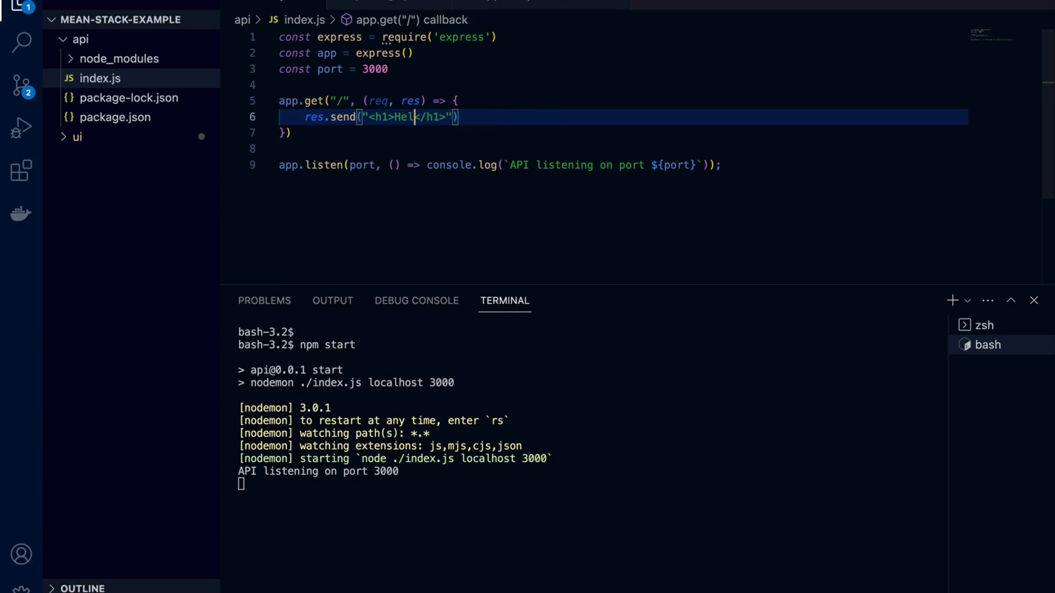
{"action": "type", "text": "It h"}
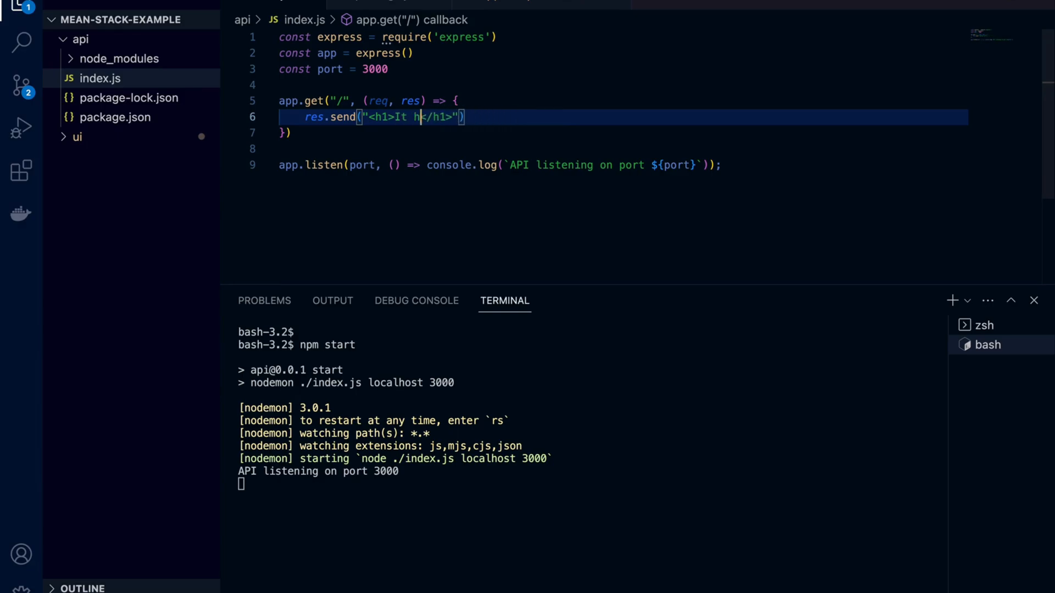
{"action": "type", "text": "as been upd"}
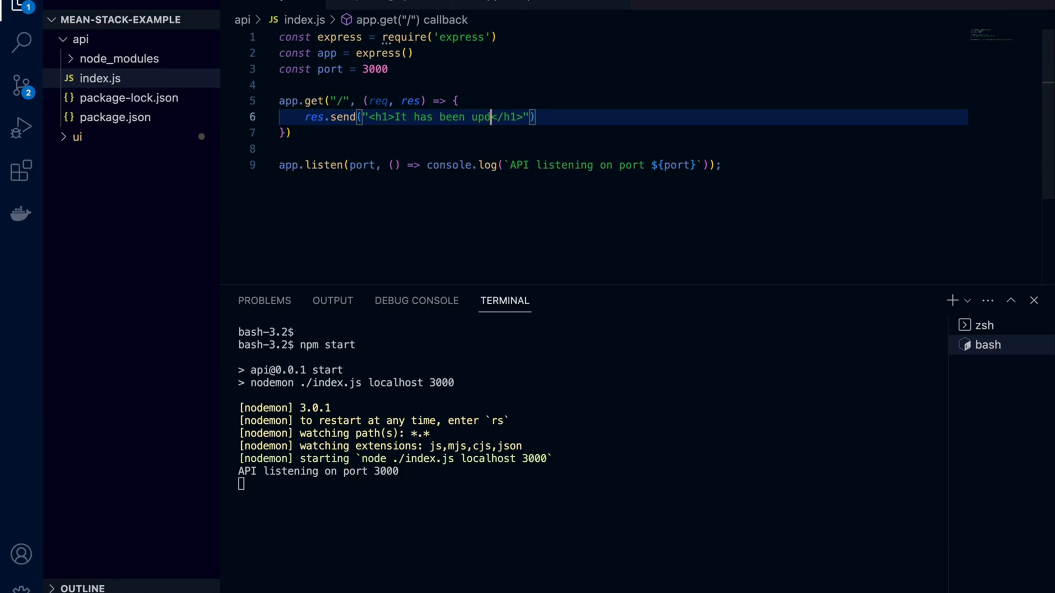
{"action": "type", "text": "ated !!!!"}
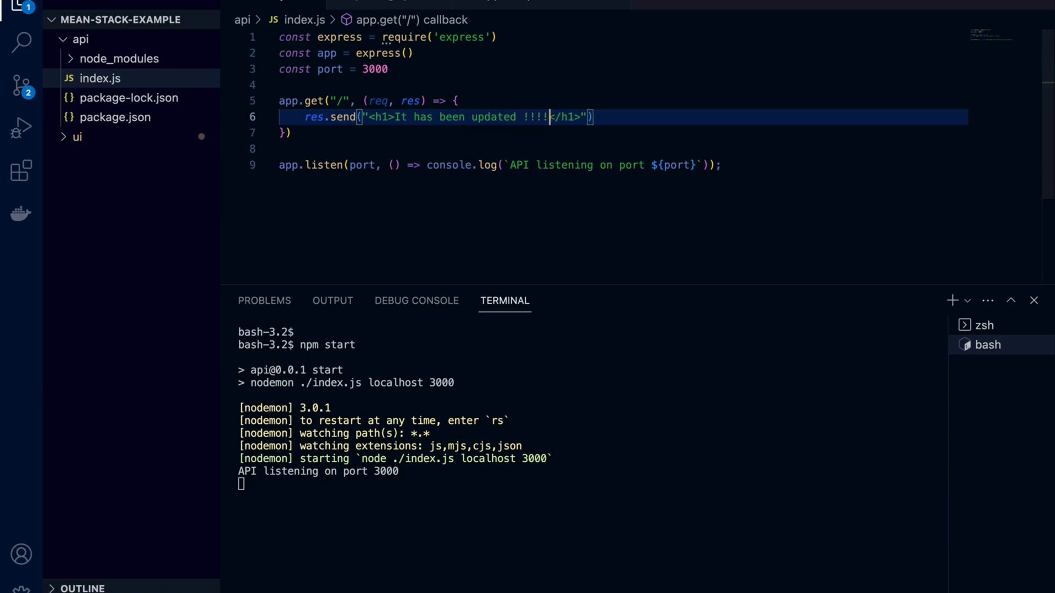
{"action": "key", "text": "ctrl+s"}
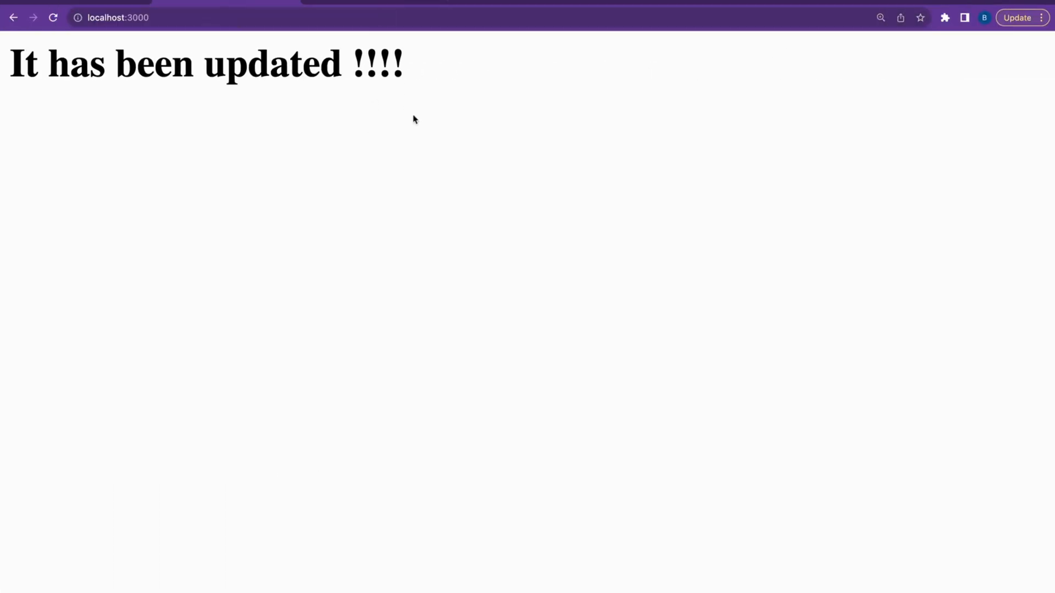
{"action": "mouse_move", "coordinate": [453, 126]}
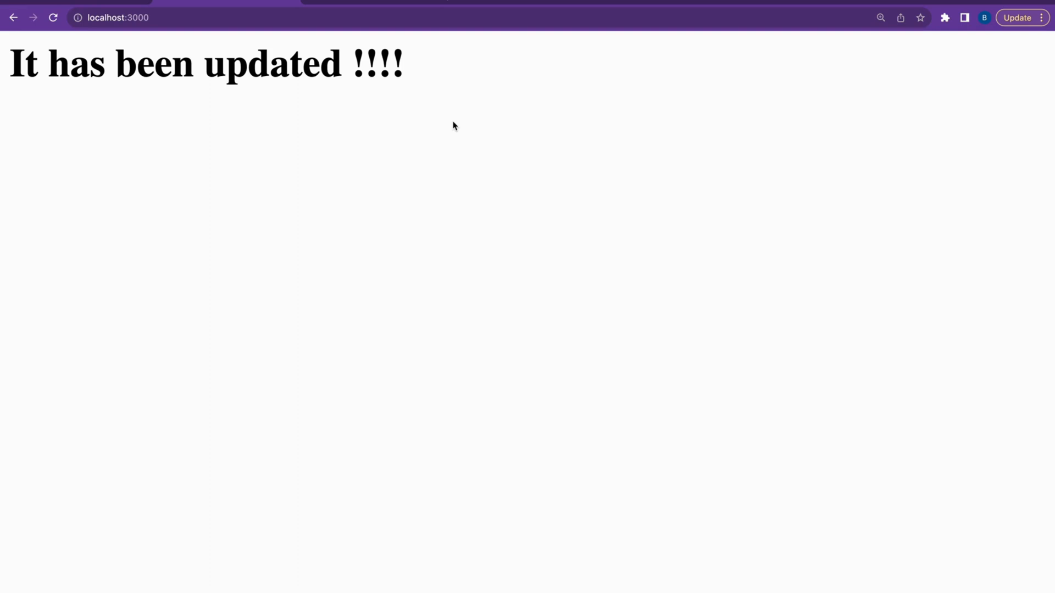
{"action": "mouse_move", "coordinate": [294, 174]}
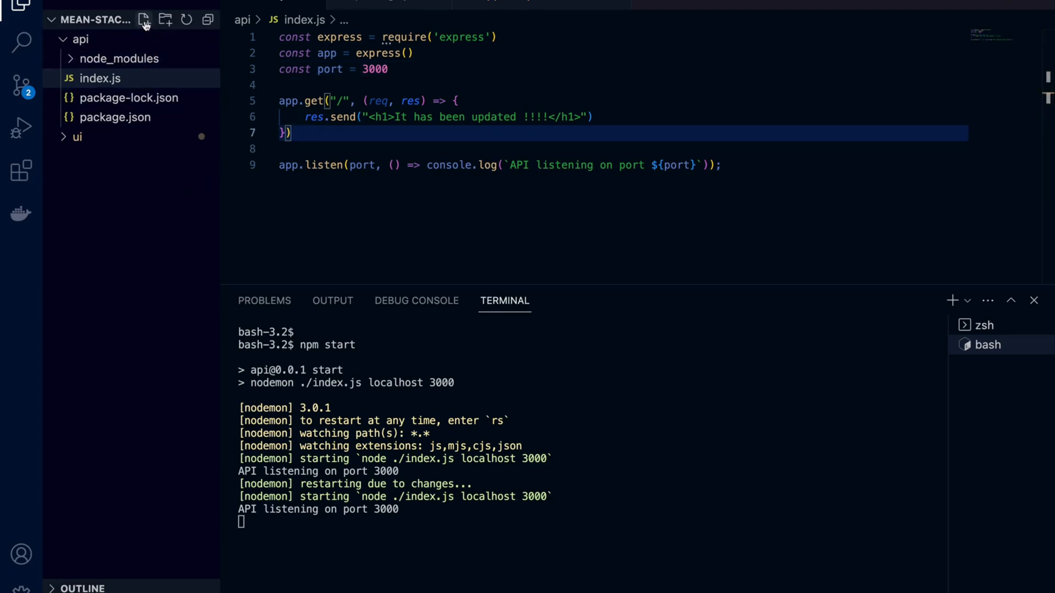
Step: Create api/nodemon.json with watch ["./"] and delay "10000"
{"action": "left_click", "coordinate": [145, 20]}
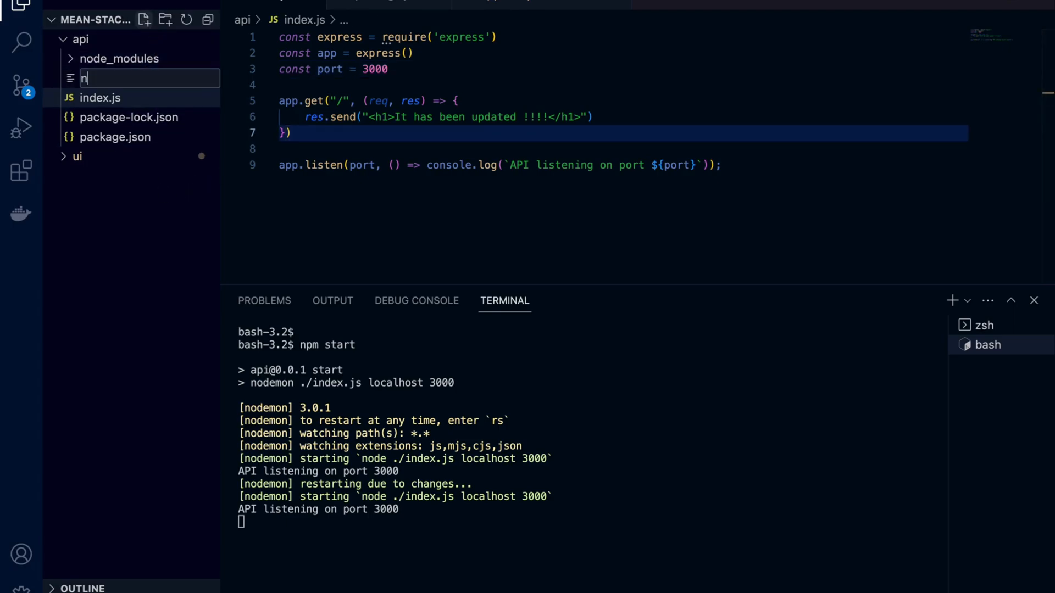
{"action": "type", "text": "odemon.json"}
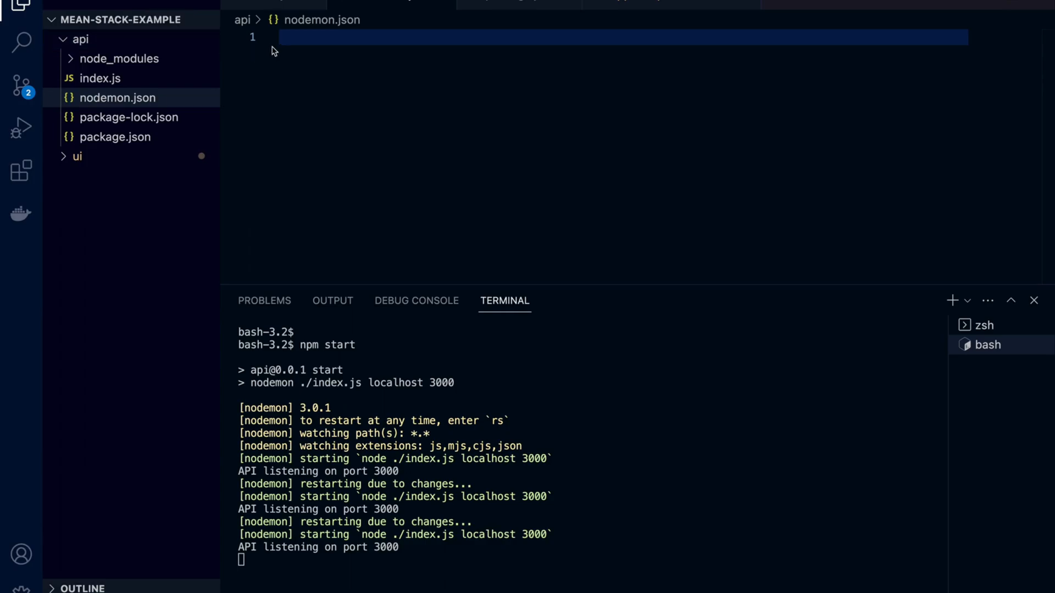
{"action": "type", "text": "{"}
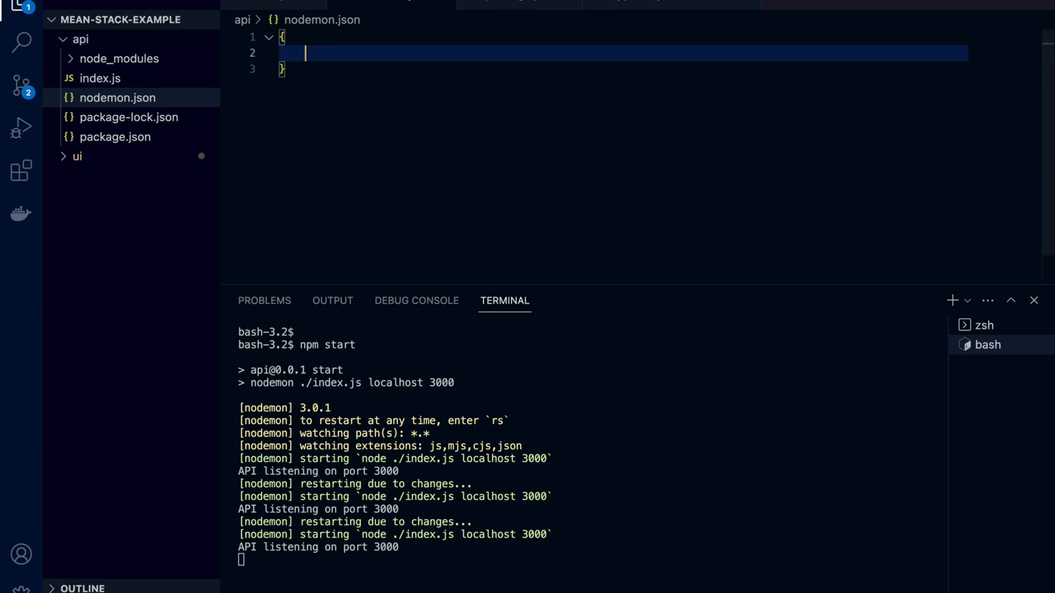
{"action": "type", "text": "watch\""}
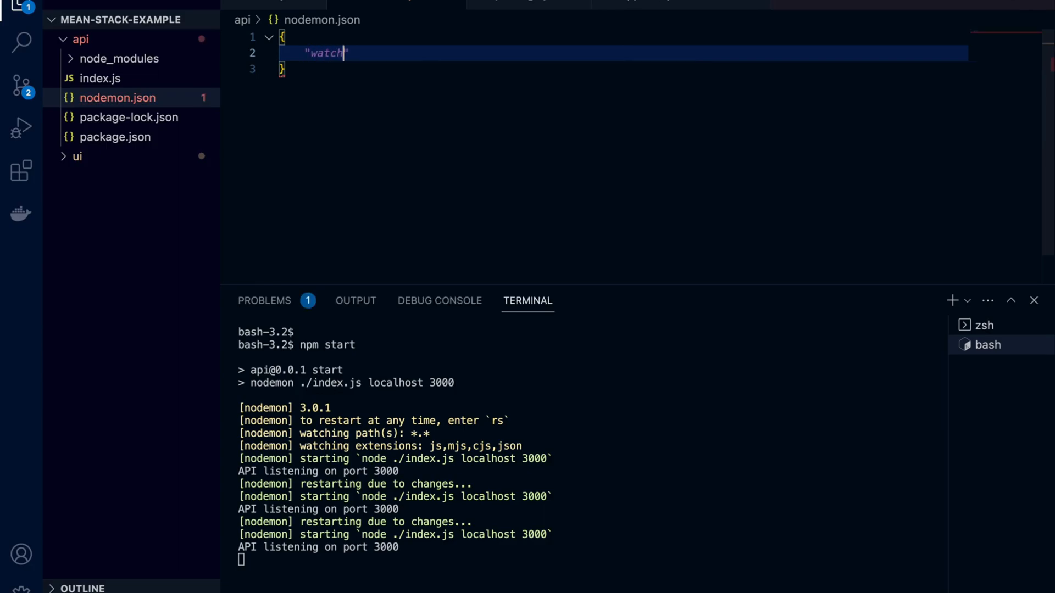
{"action": "type", "text": ": []"}
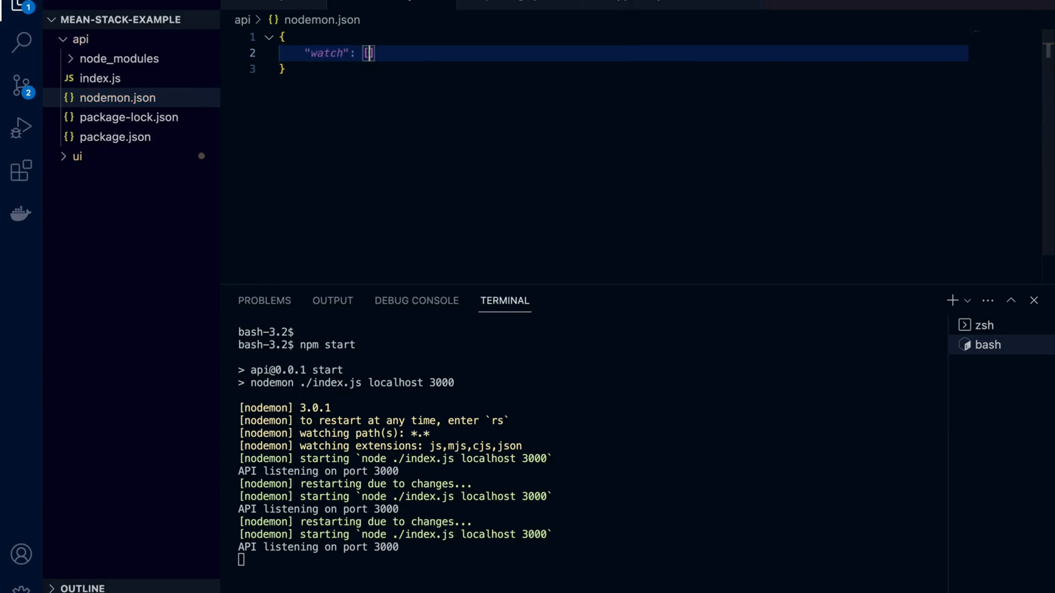
{"action": "type", "text": "\"./\""}
{"action": "type", "text": "\"de"}
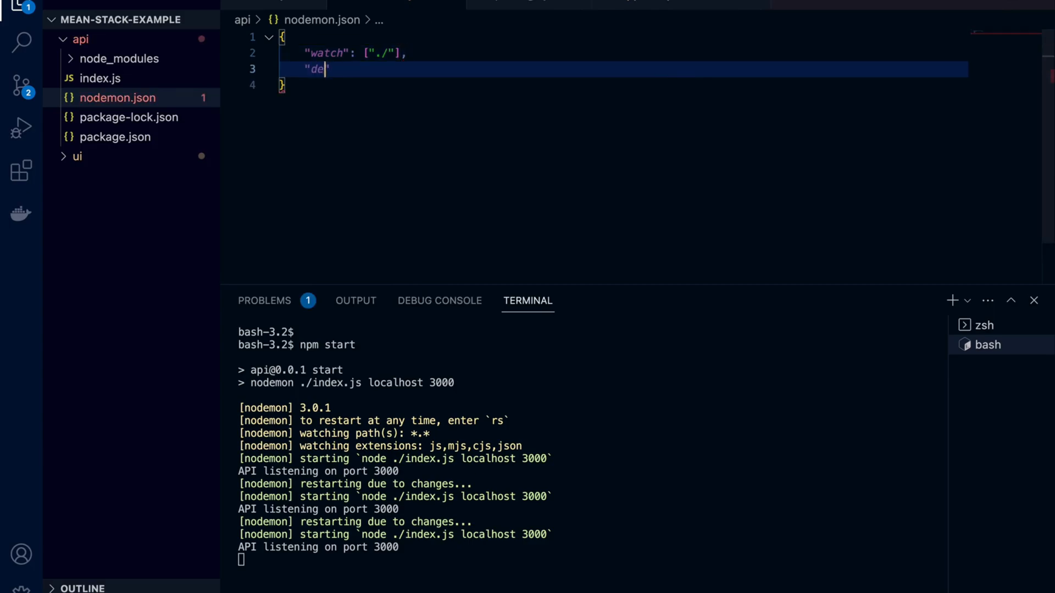
{"action": "type", "text": "lay"}
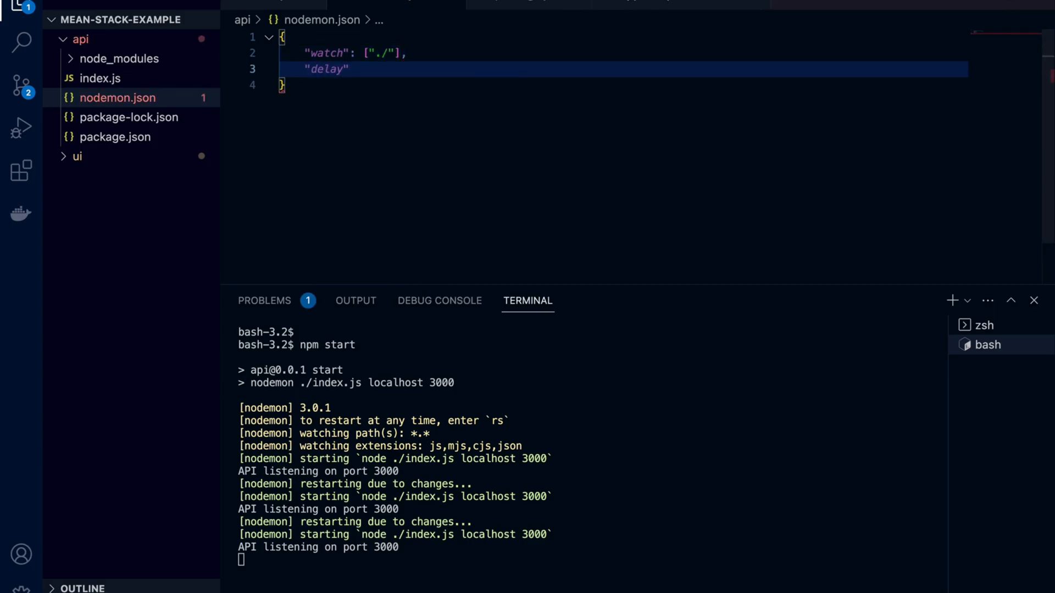
{"action": "type", "text": ": \"10000\""}
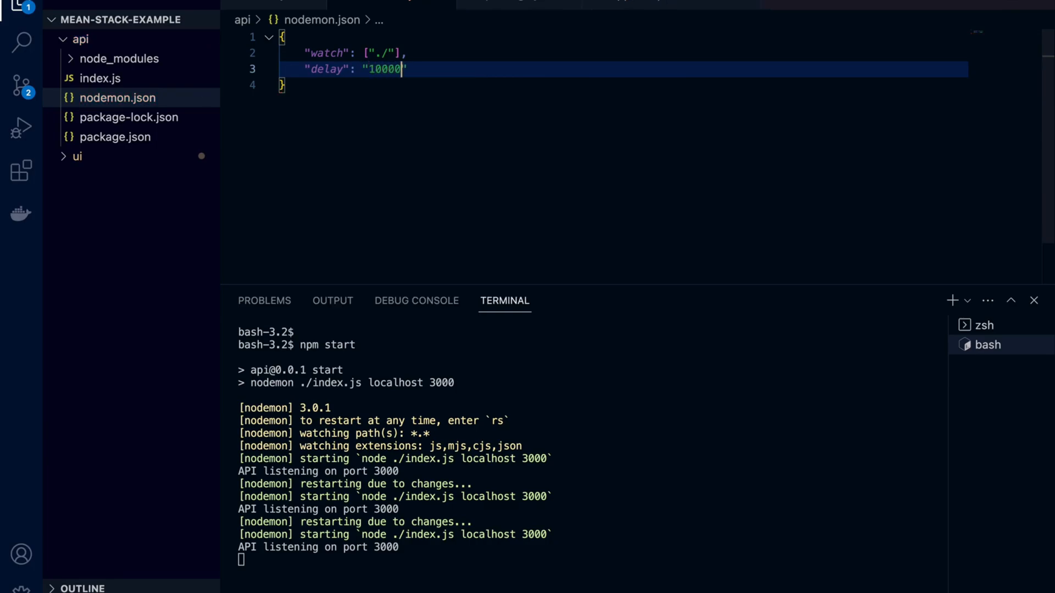
{"action": "key", "text": "Backspace"}
{"action": "type", "text": "npm s"}
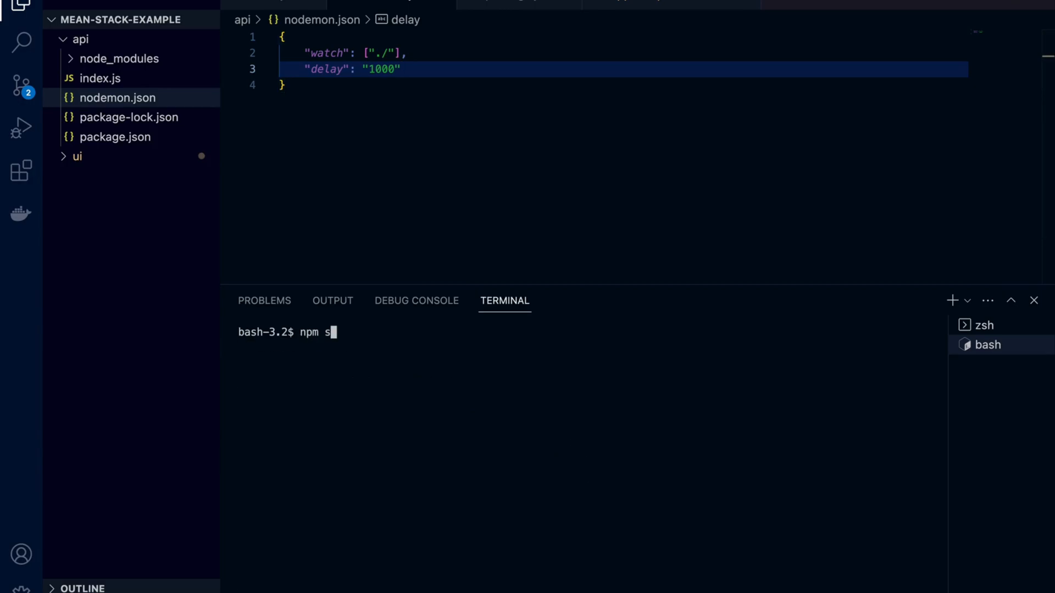
Step: Rerun the API and delete the exclamation marks from the 'It has been updated' greeting
{"action": "key", "text": "Return"}
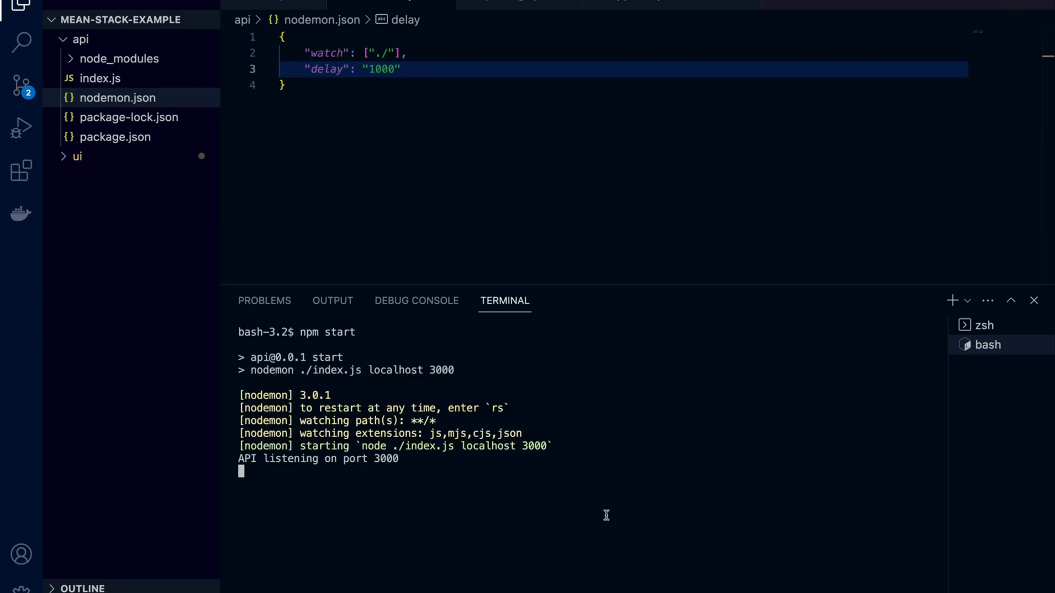
{"action": "mouse_move", "coordinate": [473, 465]}
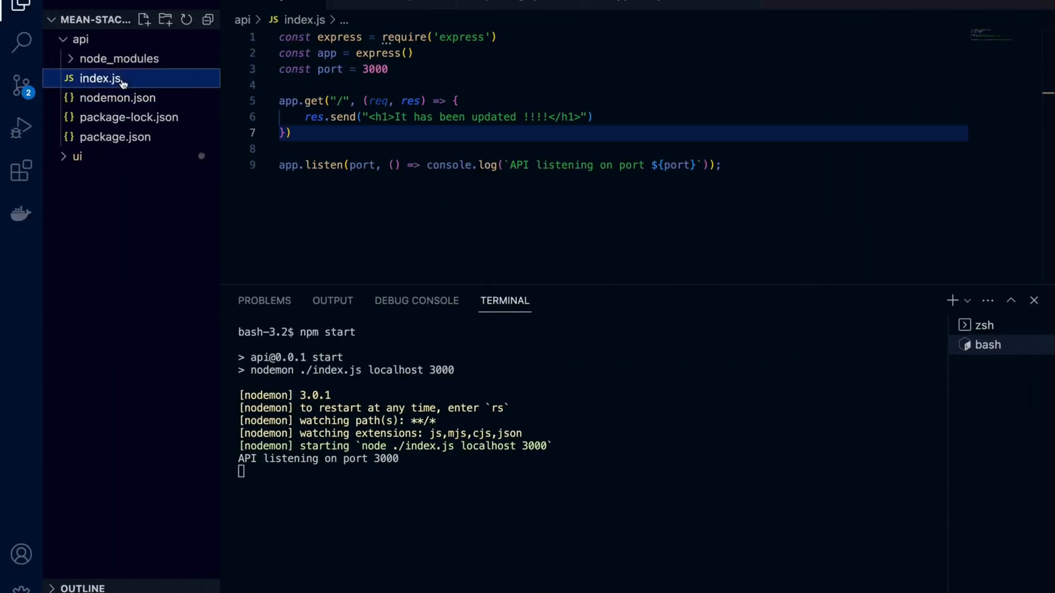
{"action": "left_click", "coordinate": [550, 116]}
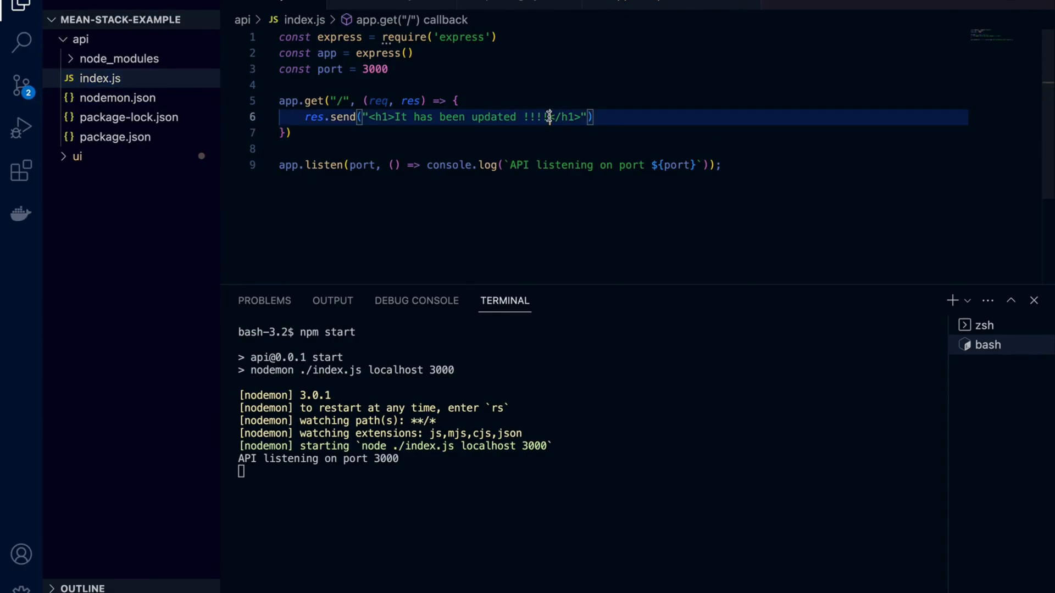
{"action": "key", "text": "Backspace"}
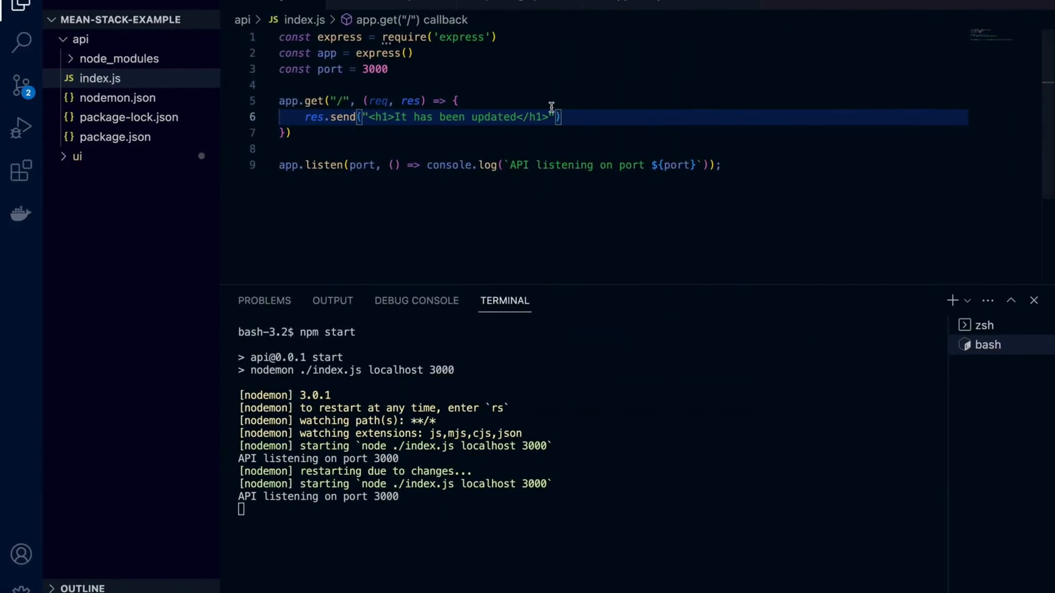
{"action": "mouse_move", "coordinate": [117, 97]}
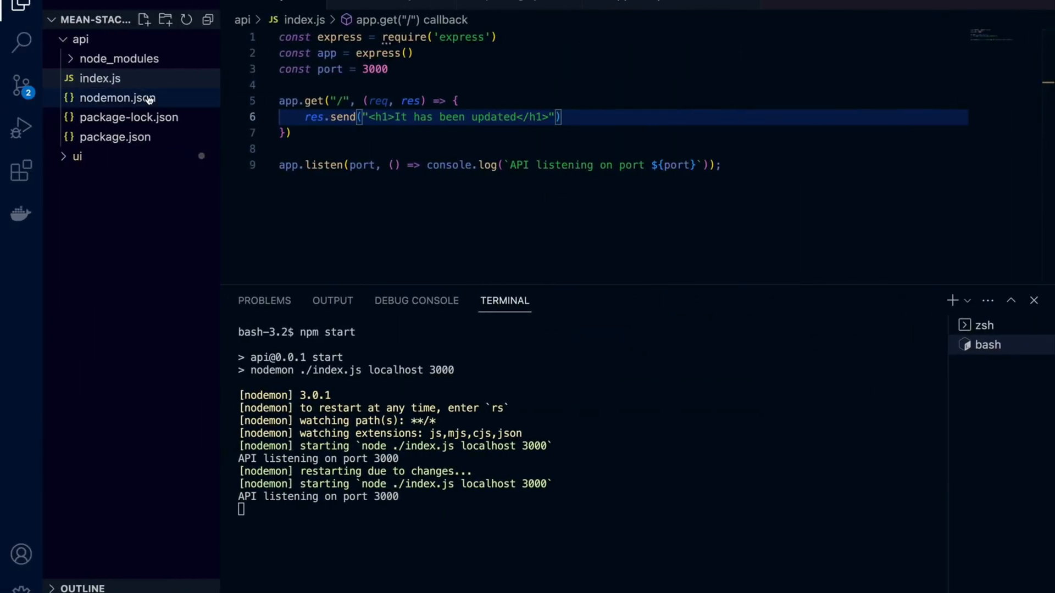
{"action": "mouse_move", "coordinate": [120, 98]}
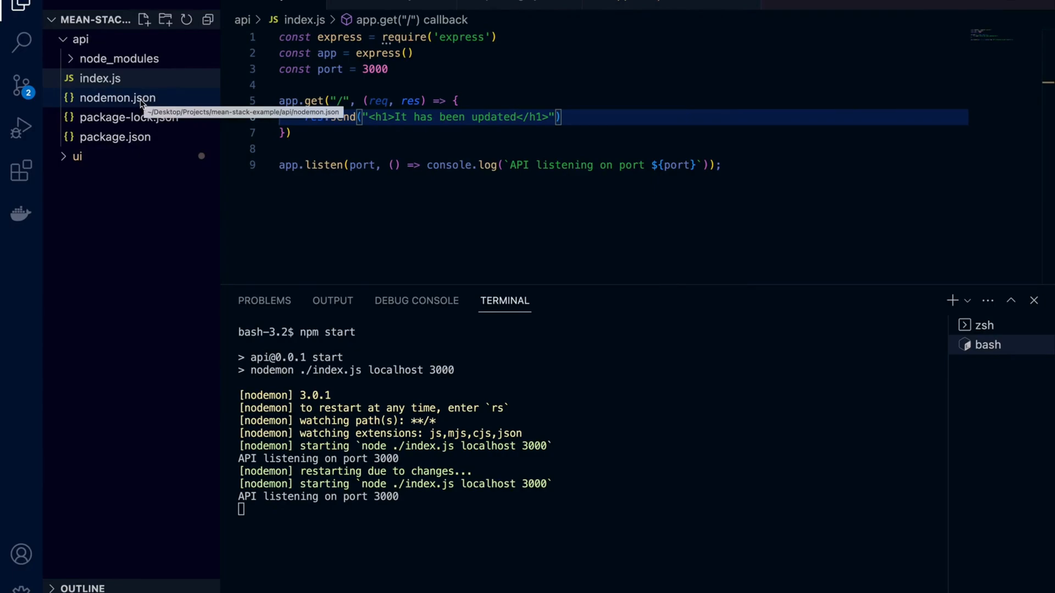
Step: Set nodemon delay to 5000, change the greeting to 'It has been updated!!!!!!', and stop the API
{"action": "left_click", "coordinate": [119, 98]}
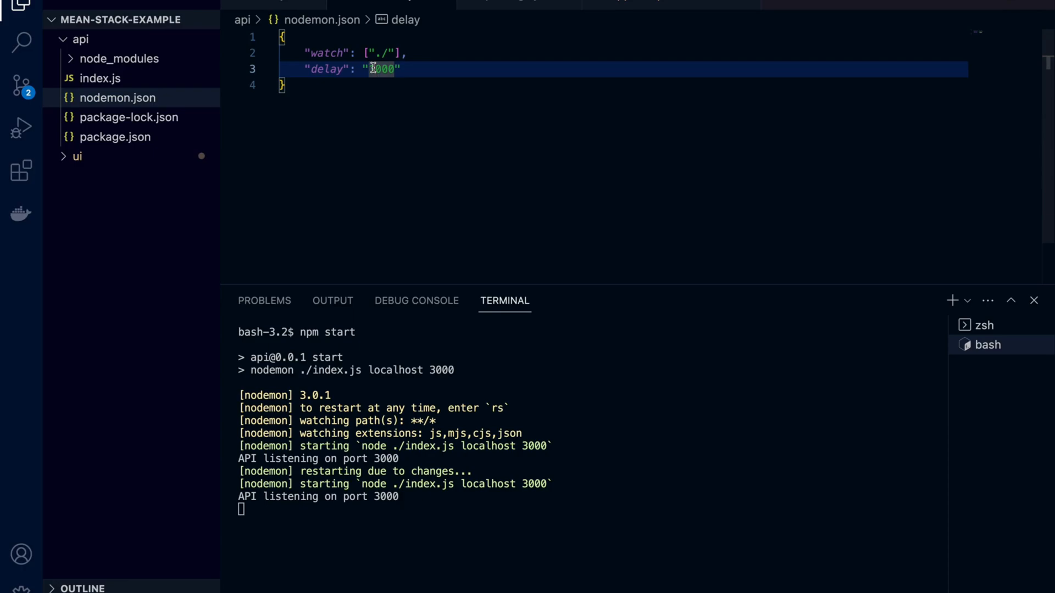
{"action": "type", "text": "5000"}
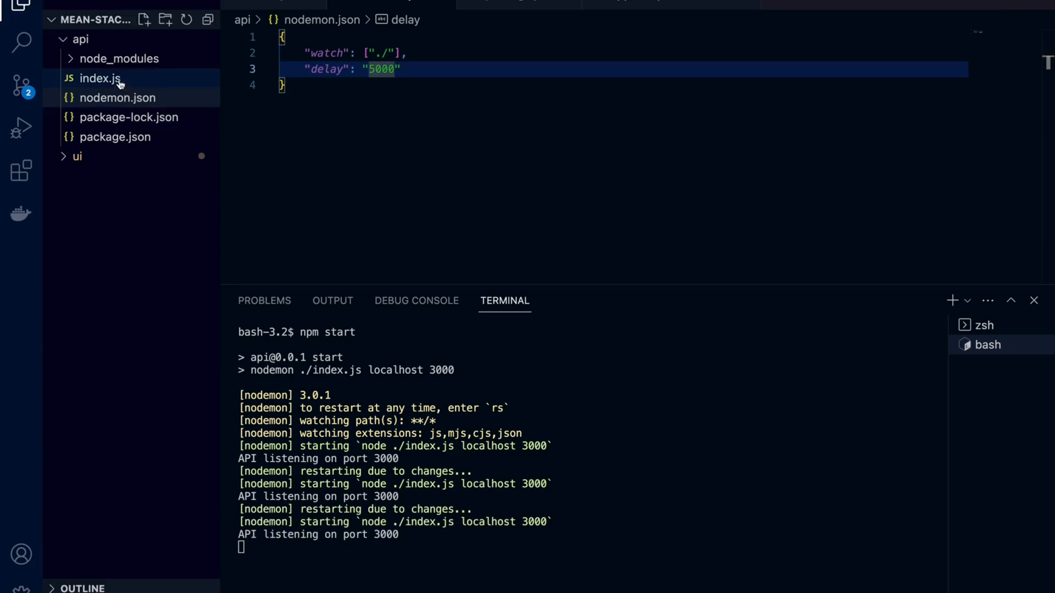
{"action": "left_click", "coordinate": [100, 78]}
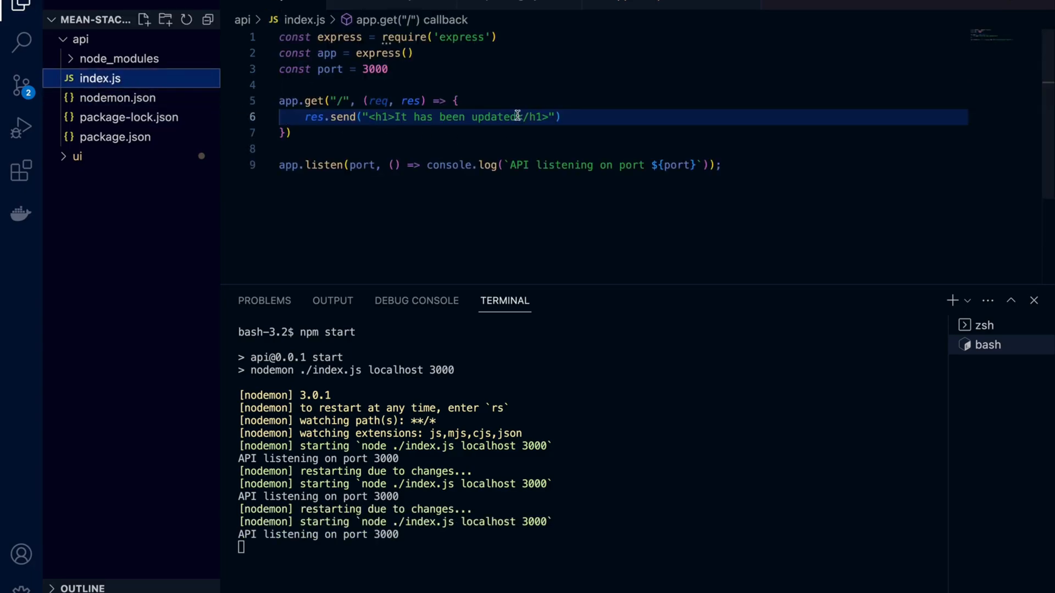
{"action": "type", "text": "!!!!!"}
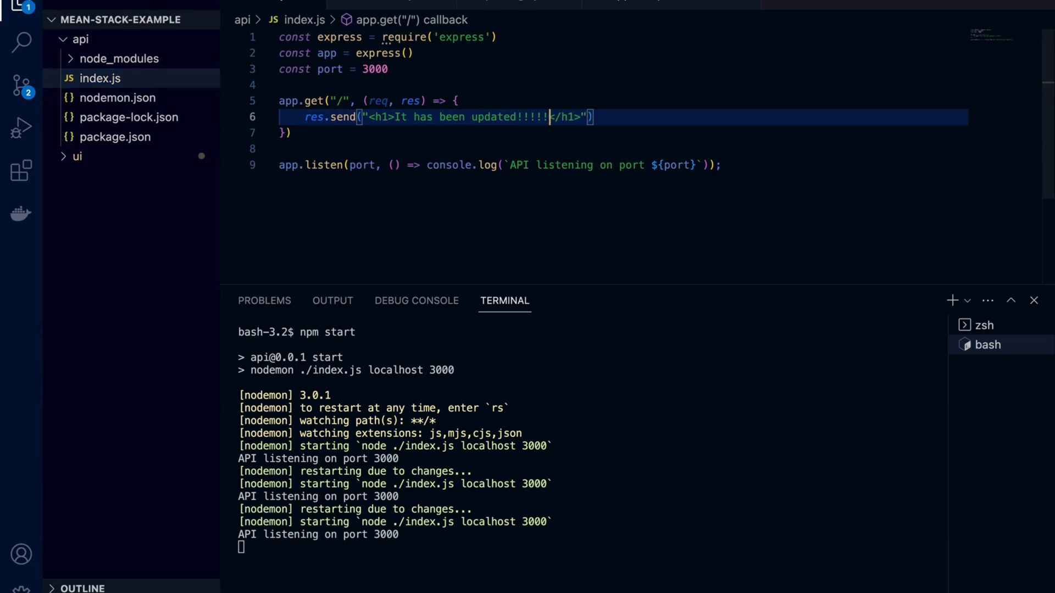
{"action": "type", "text": "!"}
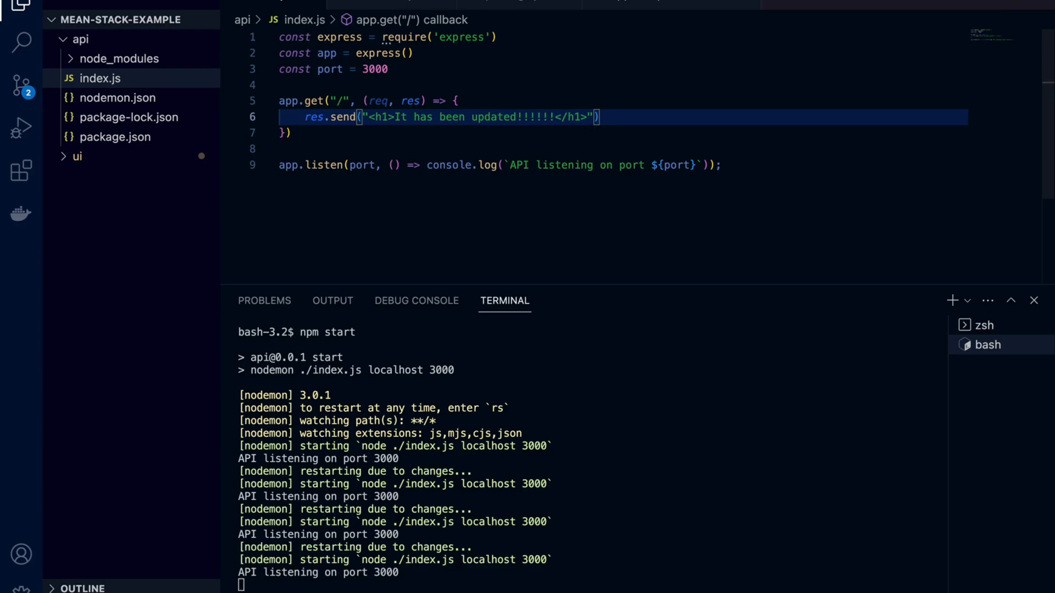
{"action": "key", "text": "ctrl+c"}
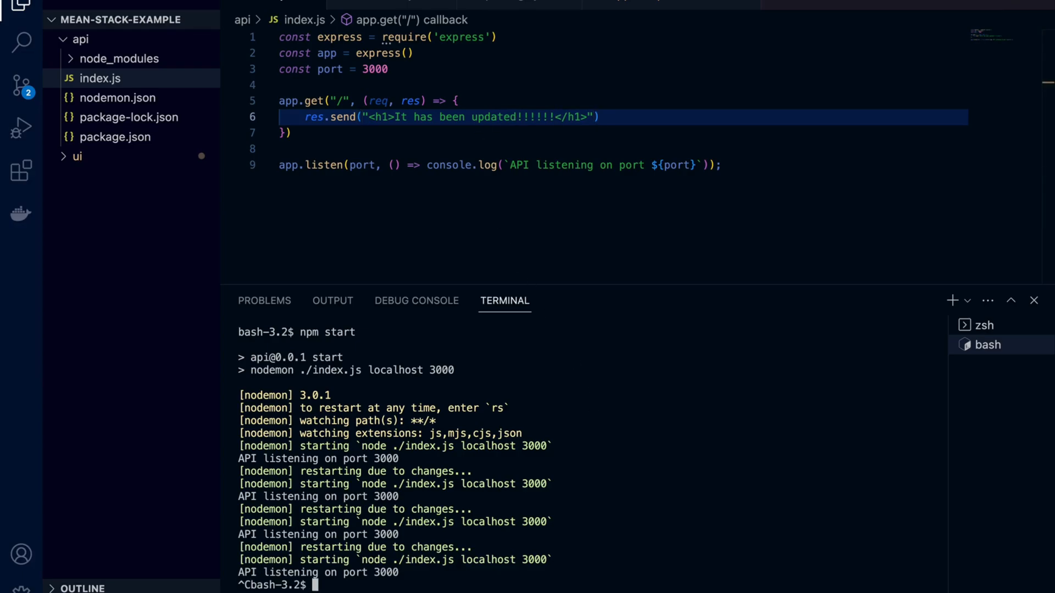
Step: Run npm start, check the api start script is 'nodemon', and restart the API on port 3000
{"action": "type", "text": "n"}
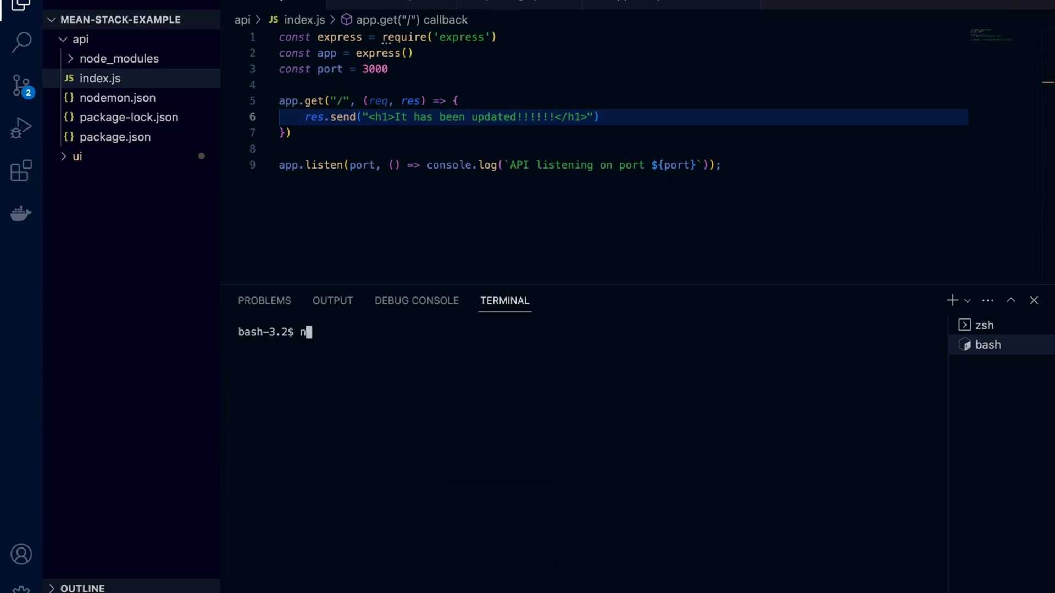
{"action": "type", "text": "pm start"}
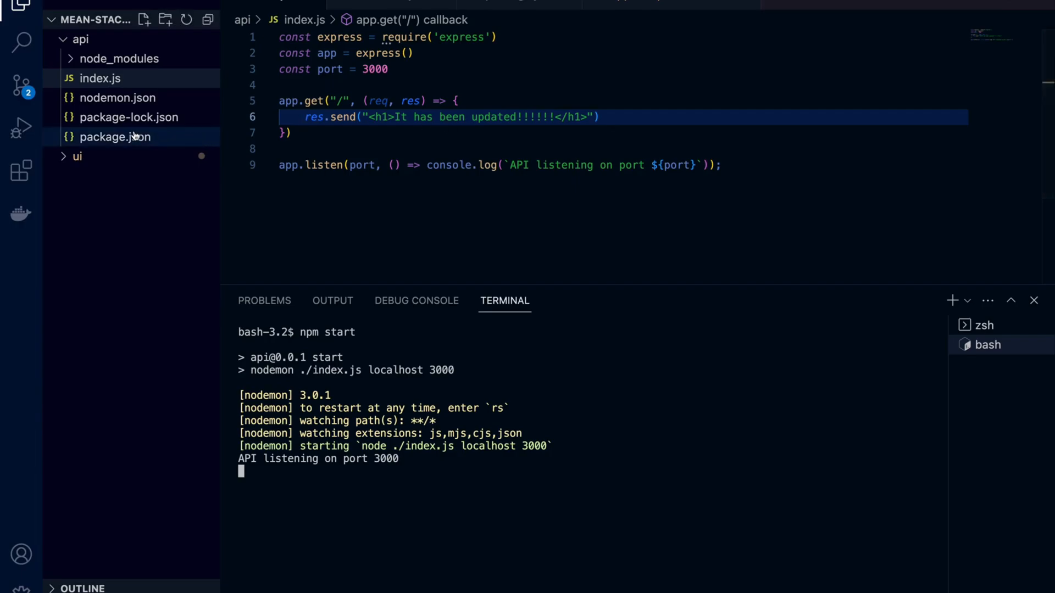
{"action": "left_click", "coordinate": [115, 137]}
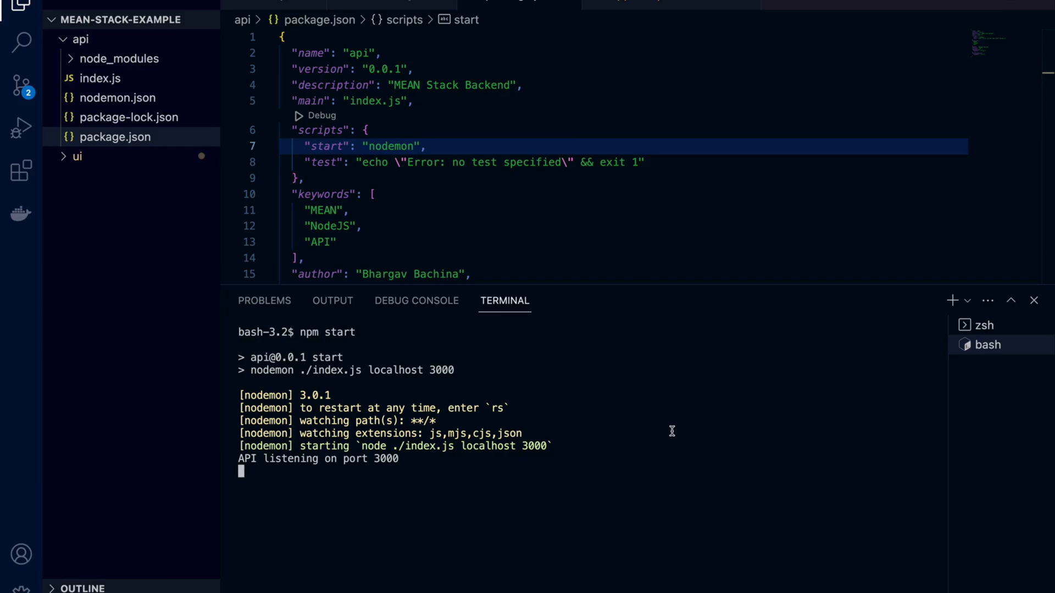
{"action": "key", "text": "ctrl+c"}
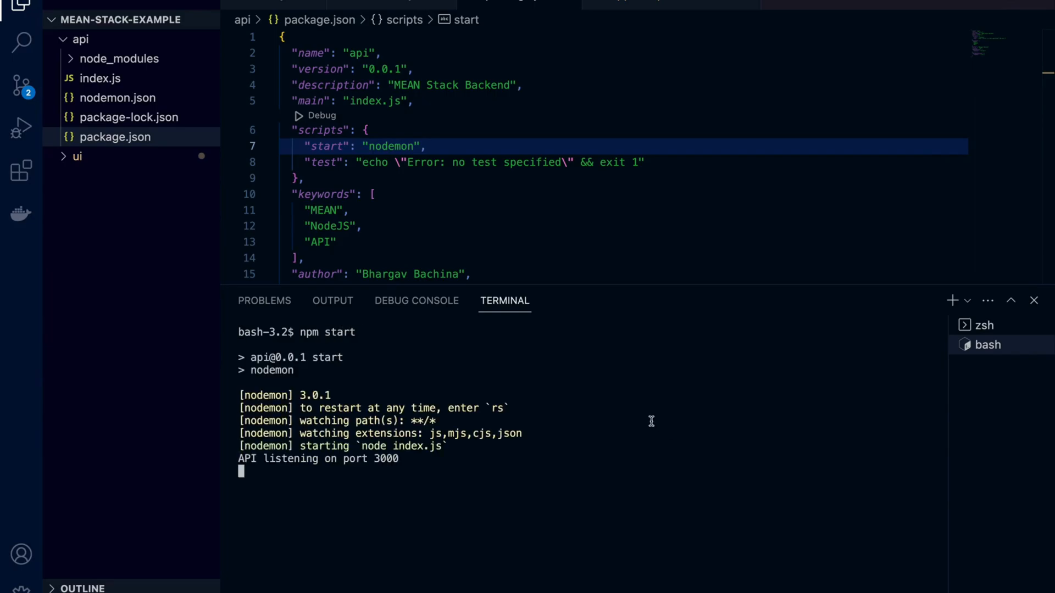
{"action": "left_click", "coordinate": [99, 78]}
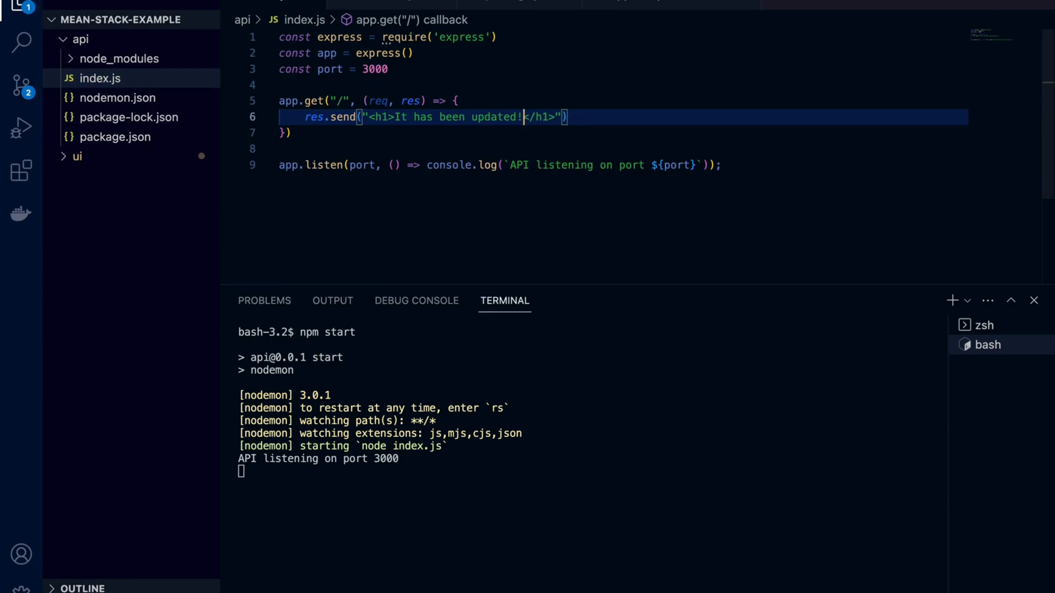
Step: Replace the greeting's exclamation mark with '!!!' so it reads 'It has been updated!!!'
{"action": "key", "text": "Backspace"}
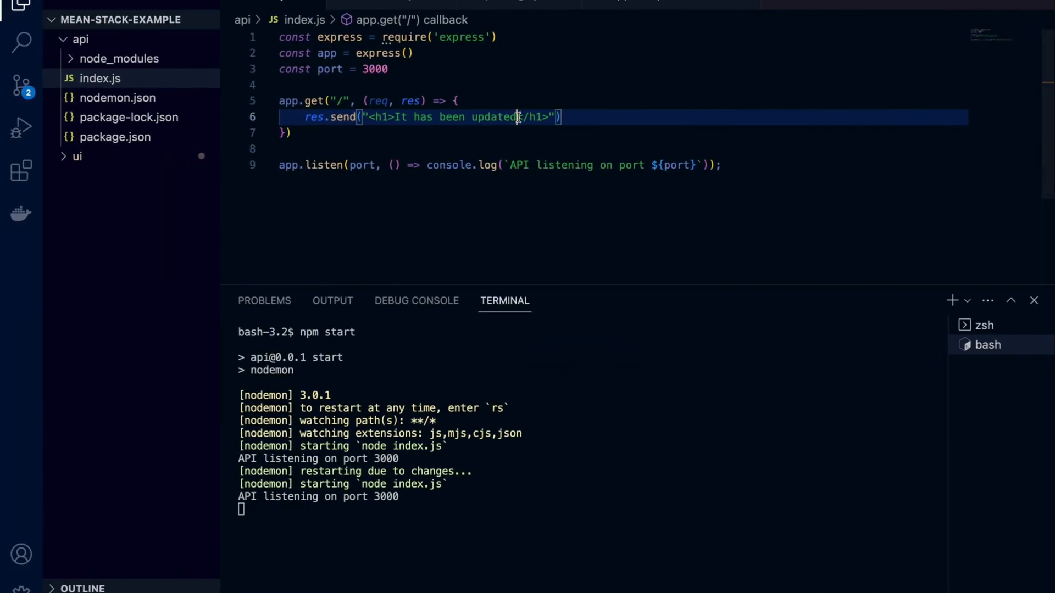
{"action": "type", "text": "!!!"}
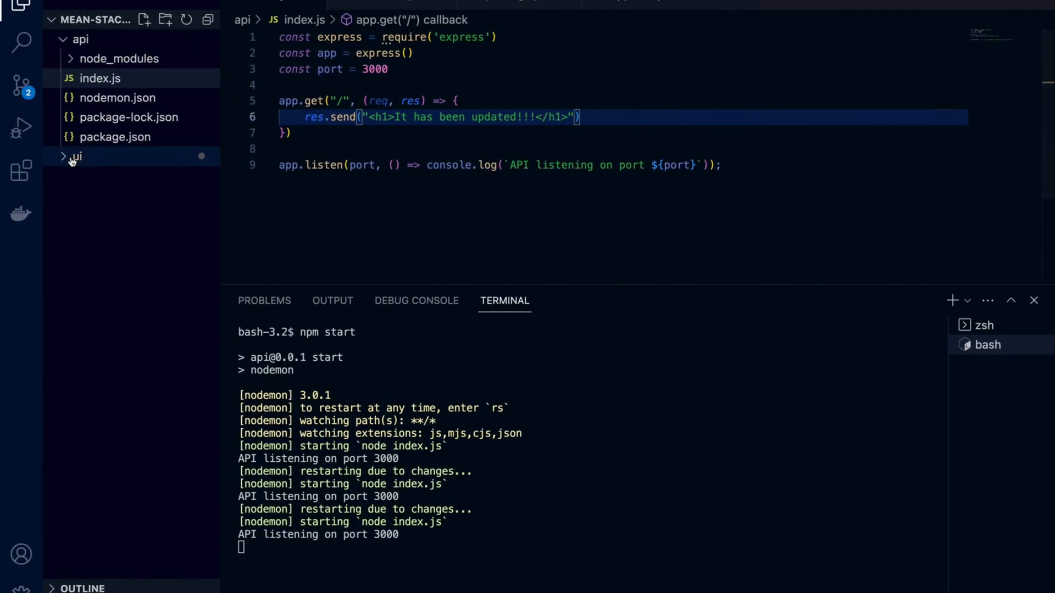
Step: Open ui/package.json, scroll through the Angular build output in zsh, then return to bash
{"action": "left_click", "coordinate": [75, 156]}
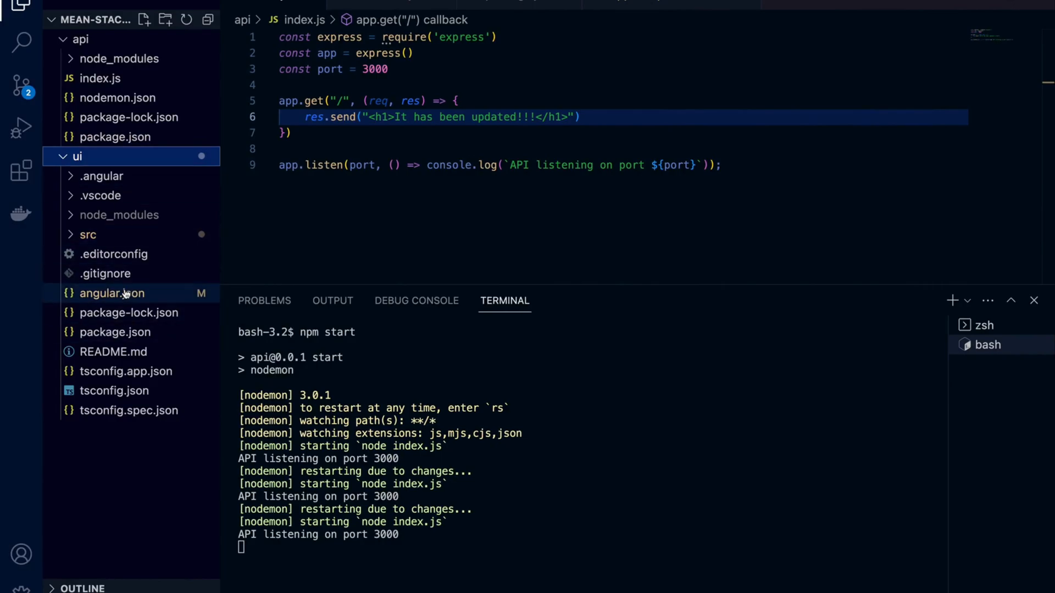
{"action": "left_click", "coordinate": [115, 332]}
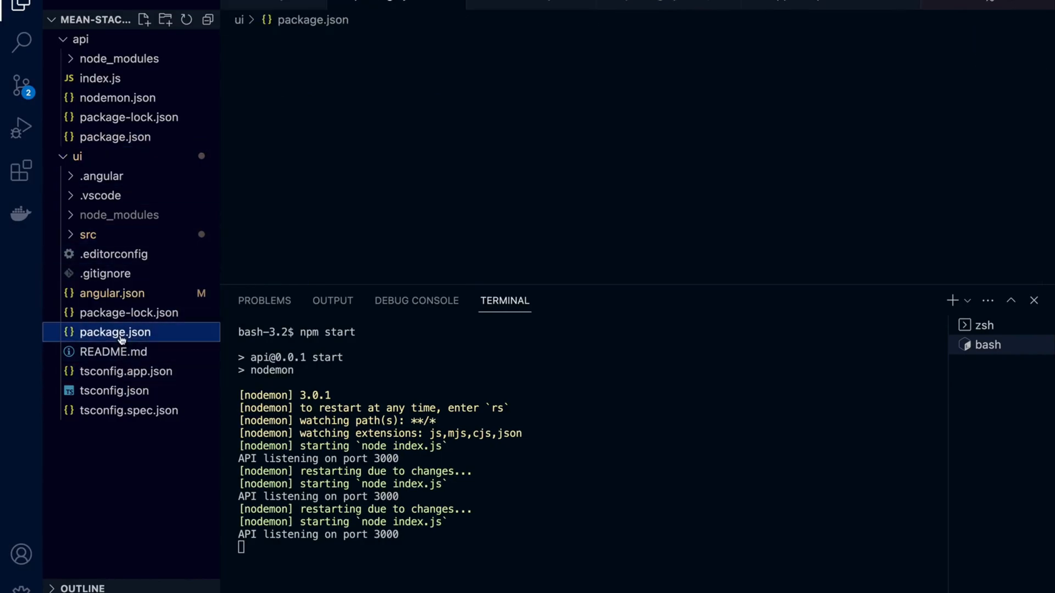
{"action": "left_click", "coordinate": [115, 332]}
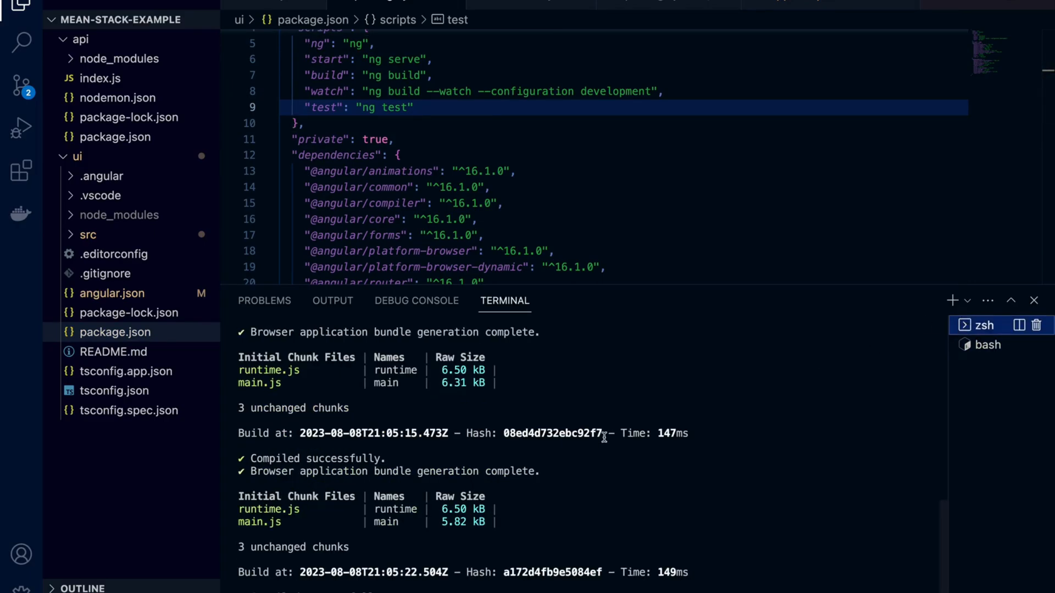
{"action": "scroll", "scroll_direction": "up", "scroll_amount": 3}
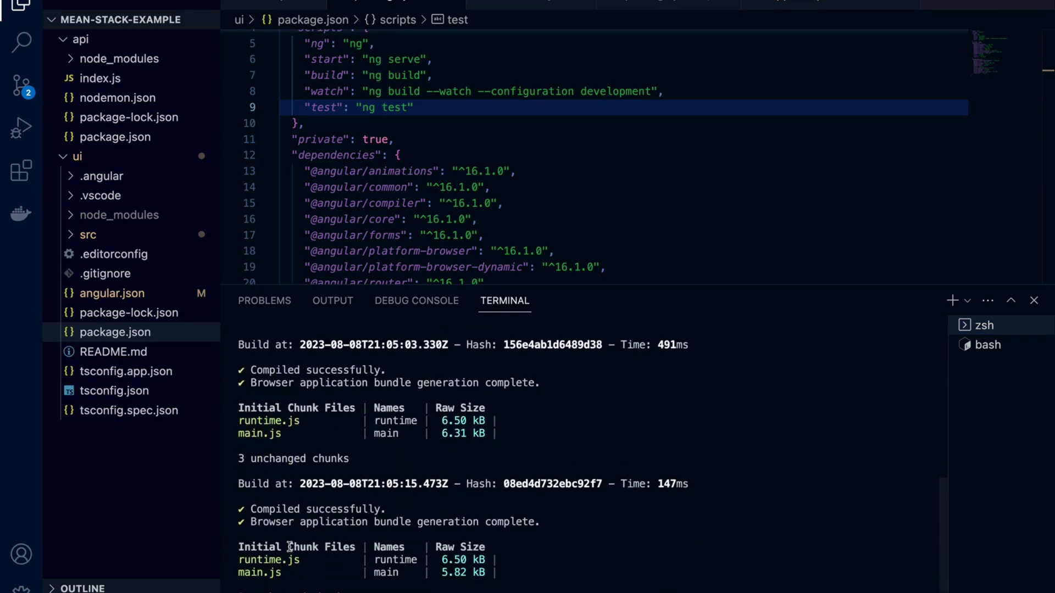
{"action": "scroll", "scroll_direction": "down", "scroll_amount": 3}
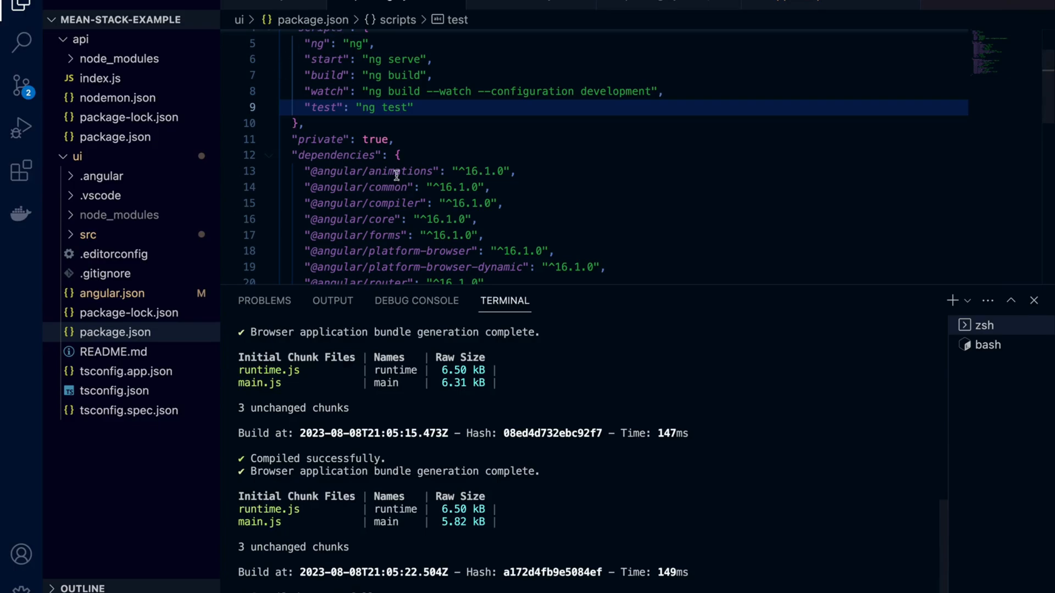
{"action": "left_click", "coordinate": [987, 344]}
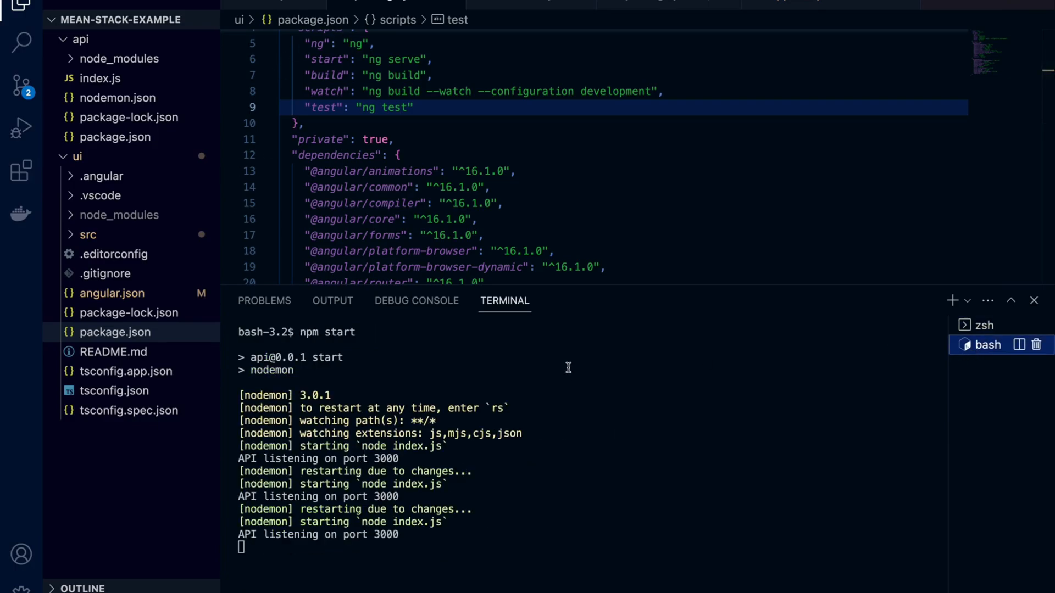